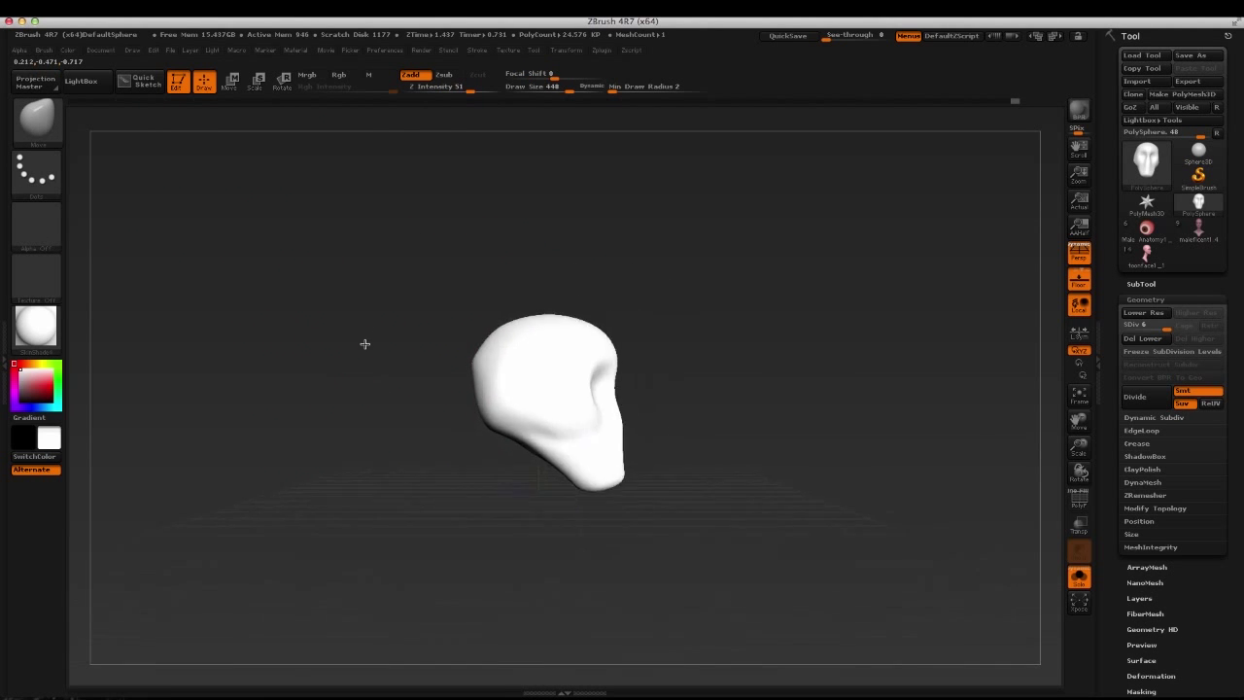
Hollow out the eye sockets and brow ridges, checking the skull from front and side
{"action": "left_click_drag", "start_coordinate": [365, 342], "coordinate": [447, 424]}
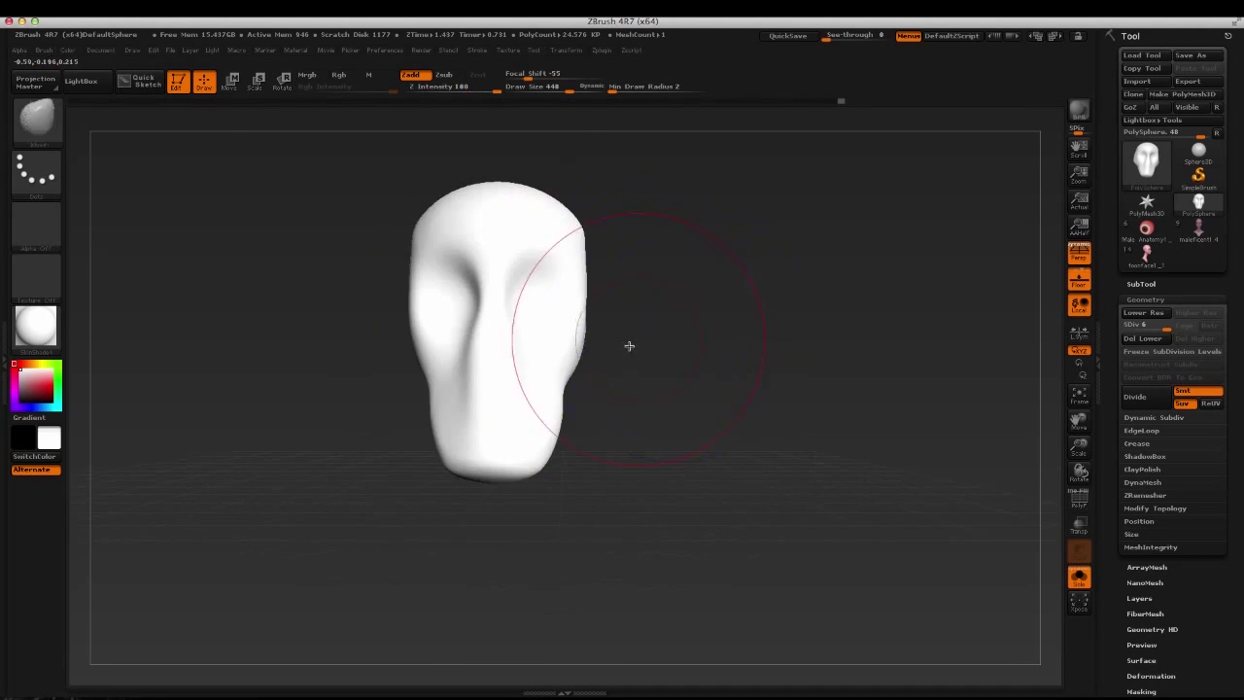
{"action": "left_click_drag", "start_coordinate": [630, 346], "coordinate": [366, 398]}
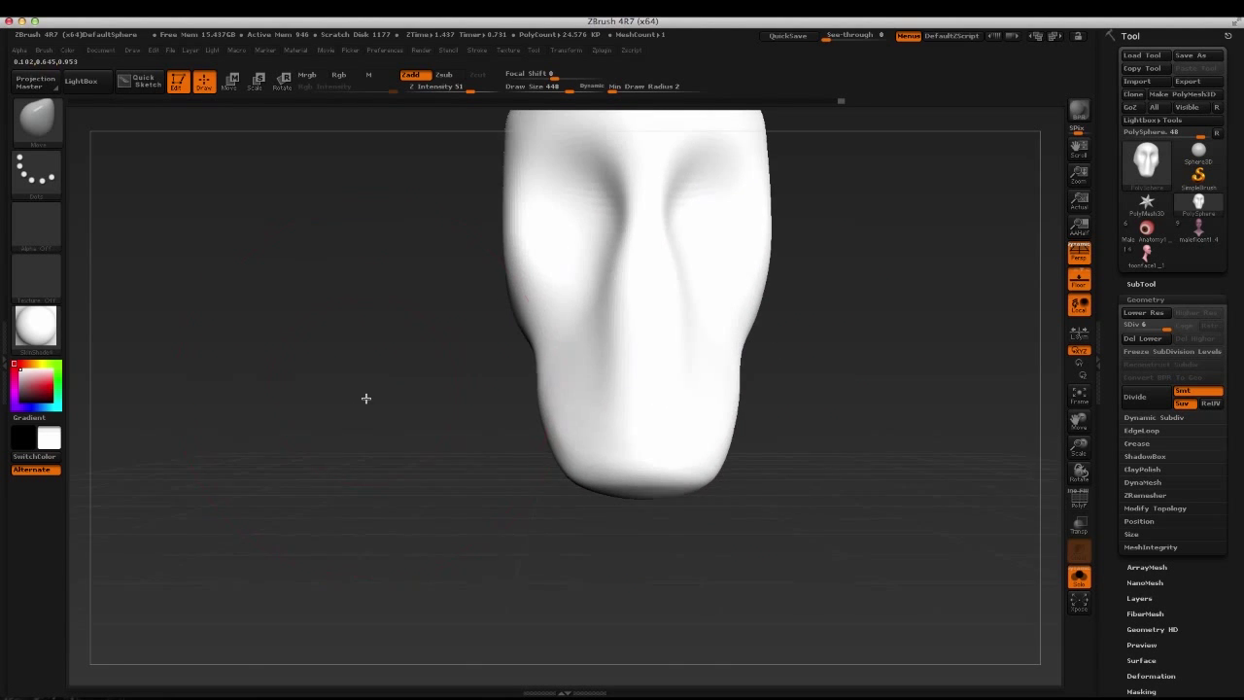
{"action": "left_click_drag", "start_coordinate": [365, 398], "coordinate": [424, 454]}
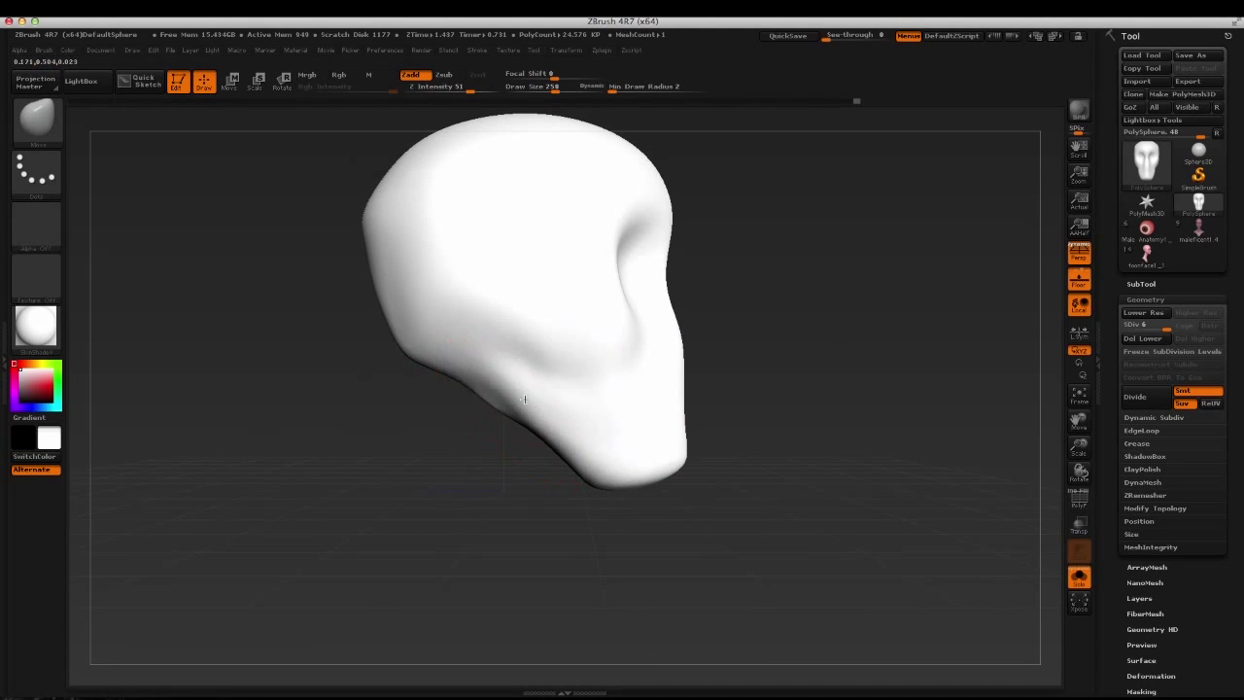
{"action": "left_click_drag", "start_coordinate": [525, 399], "coordinate": [451, 425]}
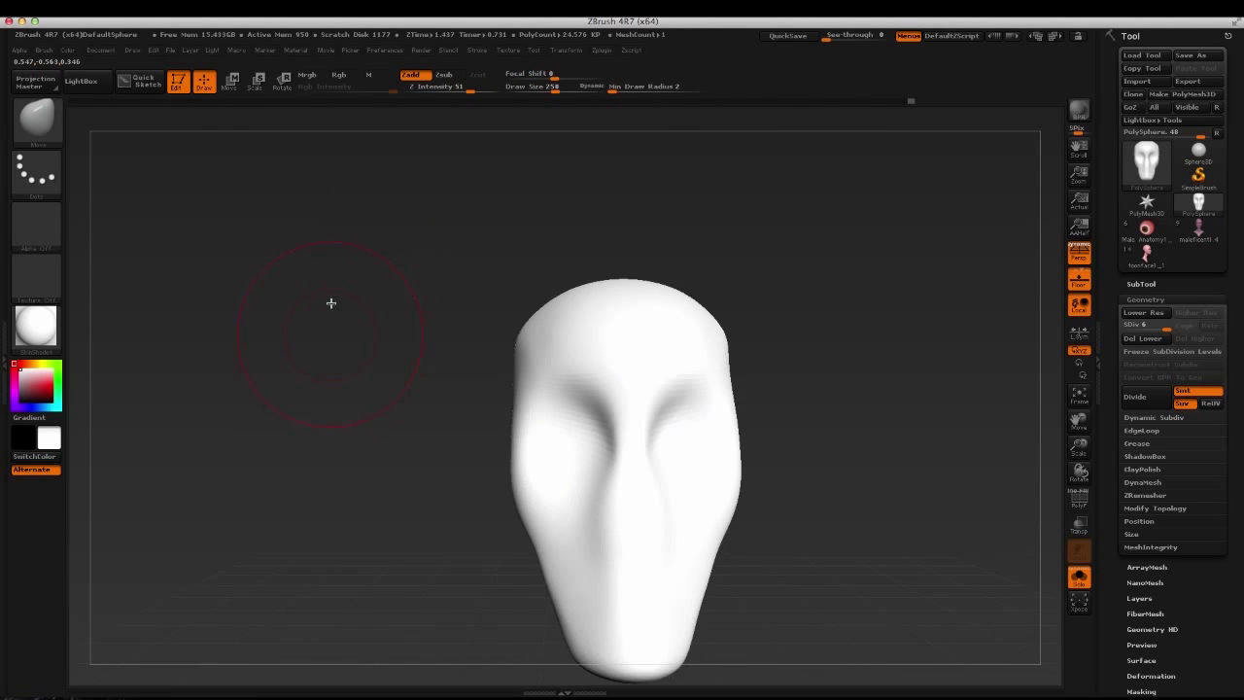
Pull the snout longer and carve the cheek and jaw contour, viewing from the side
{"action": "left_click_drag", "start_coordinate": [621, 447], "coordinate": [721, 338]}
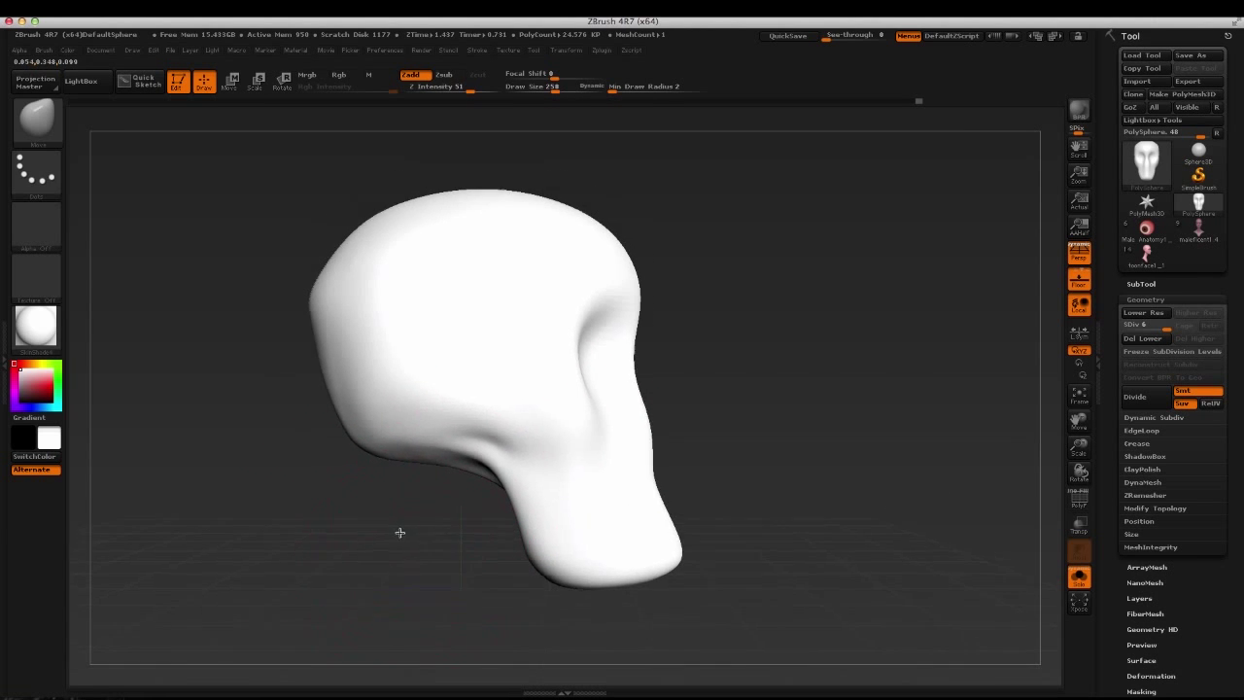
{"action": "left_click_drag", "start_coordinate": [398, 533], "coordinate": [416, 510]}
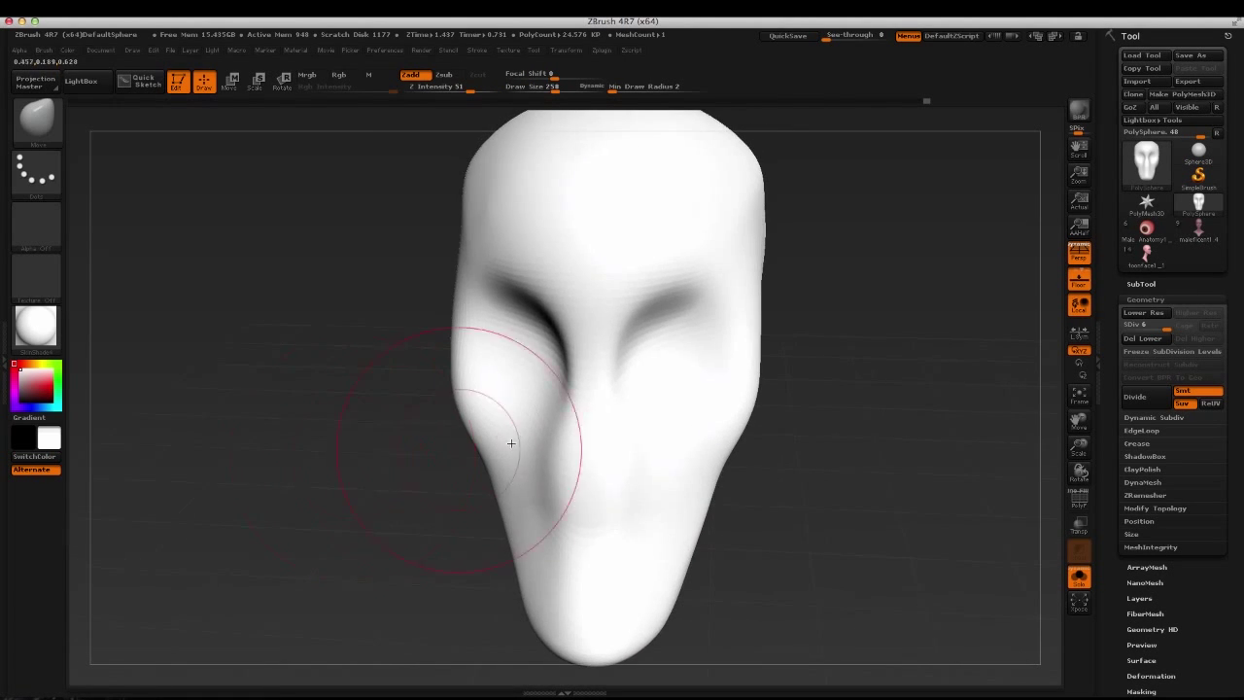
{"action": "left_click_drag", "start_coordinate": [509, 443], "coordinate": [435, 439]}
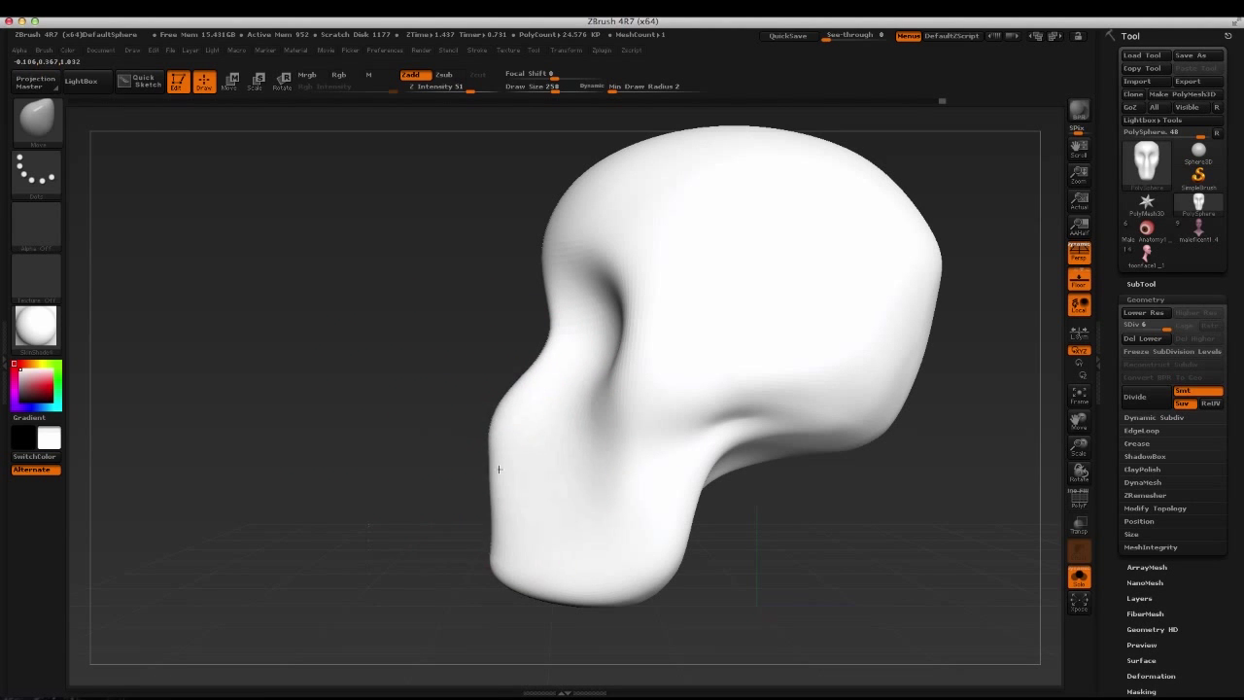
{"action": "left_click_drag", "start_coordinate": [498, 469], "coordinate": [449, 501]}
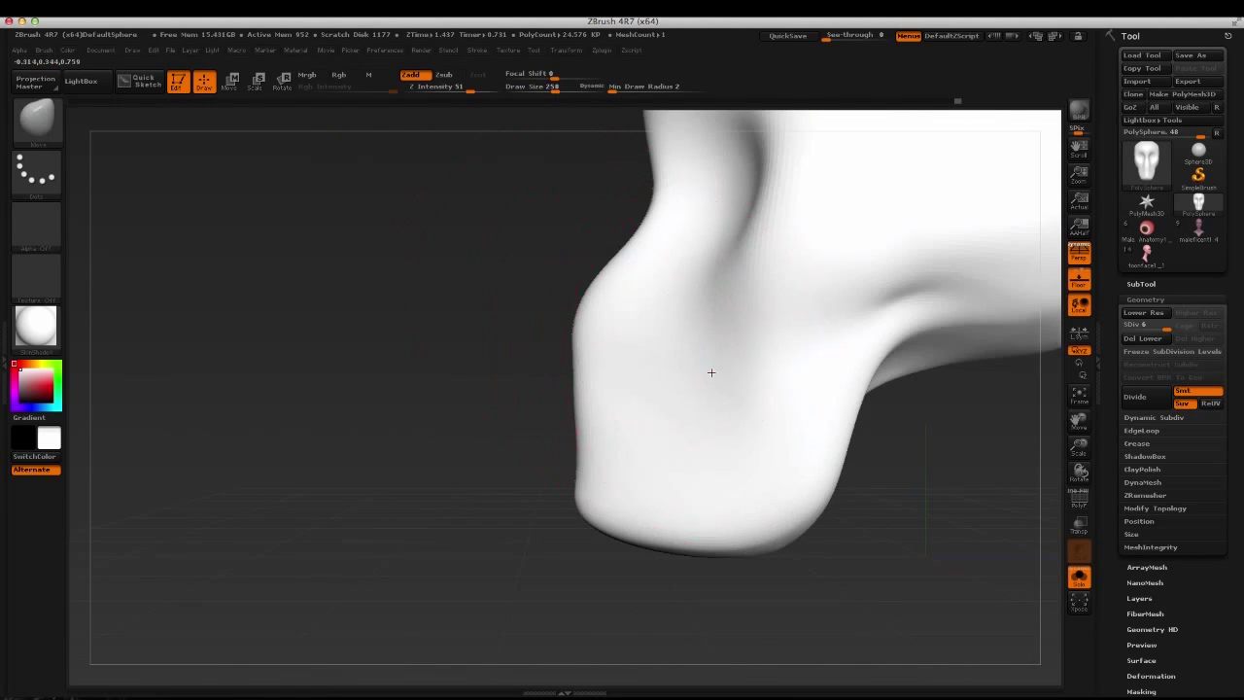
{"action": "left_click_drag", "start_coordinate": [711, 373], "coordinate": [357, 439]}
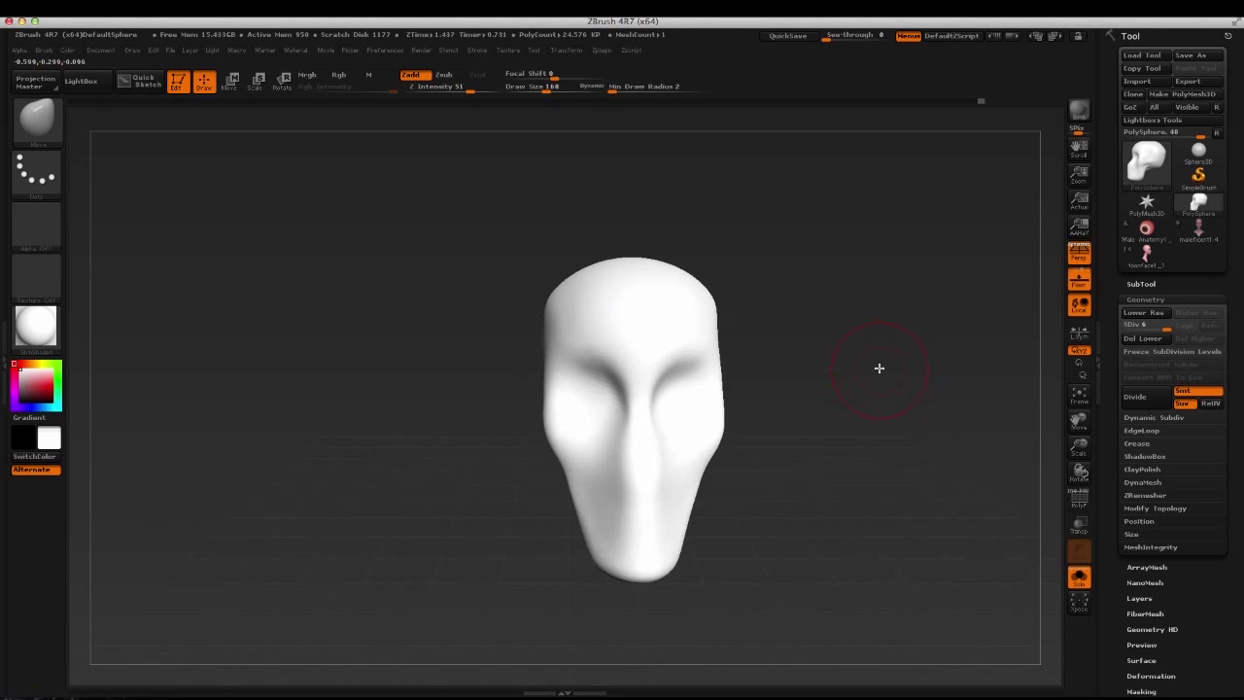
Drop the mesh to a lower subdivision level and bring it to a side view
{"action": "left_click", "coordinate": [1164, 325]}
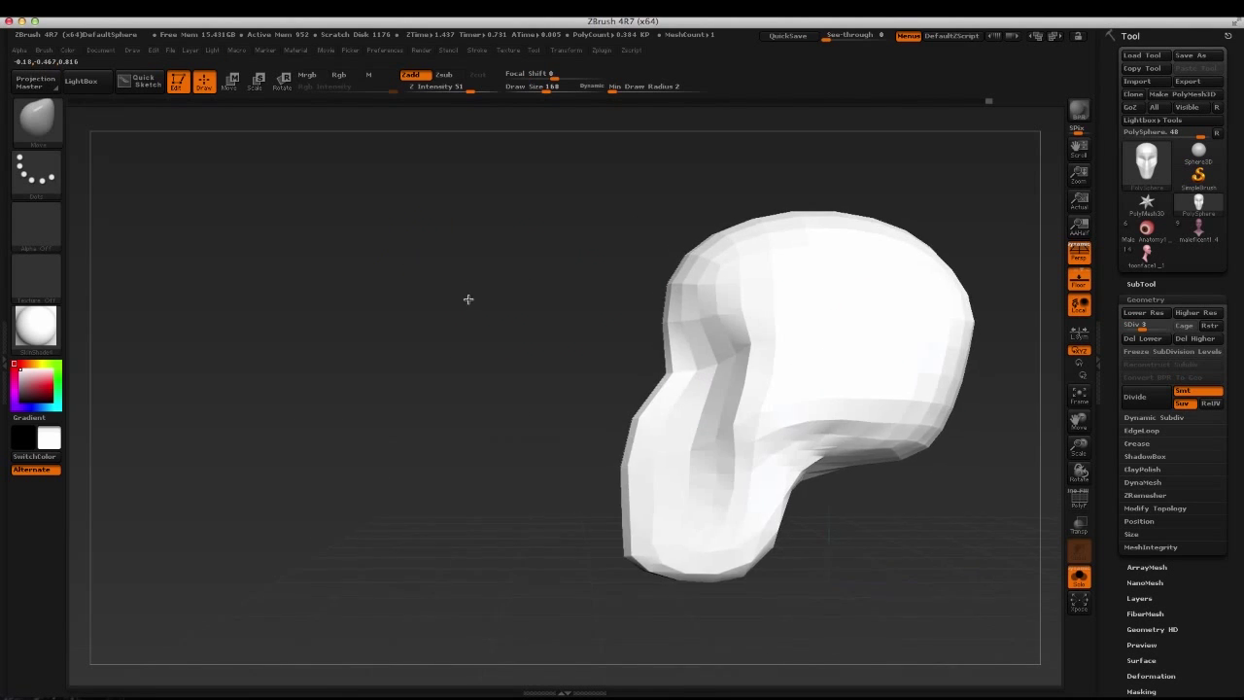
{"action": "left_click_drag", "start_coordinate": [466, 299], "coordinate": [424, 305]}
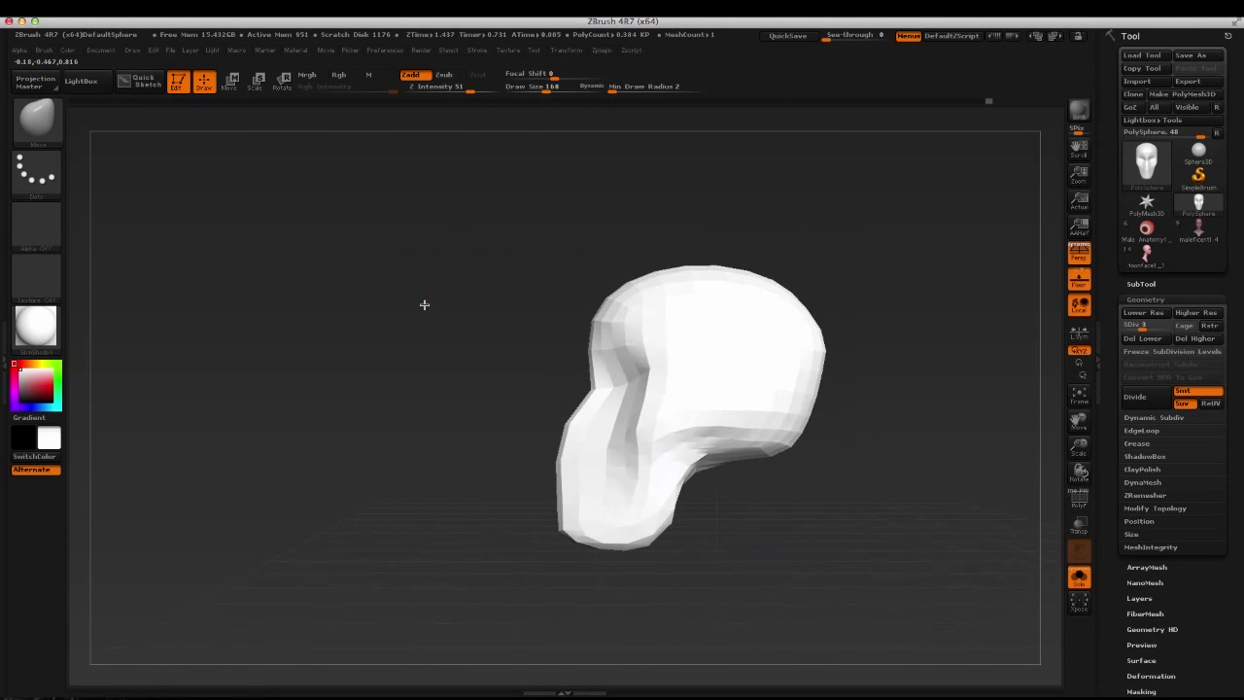
{"action": "left_click", "coordinate": [1137, 325]}
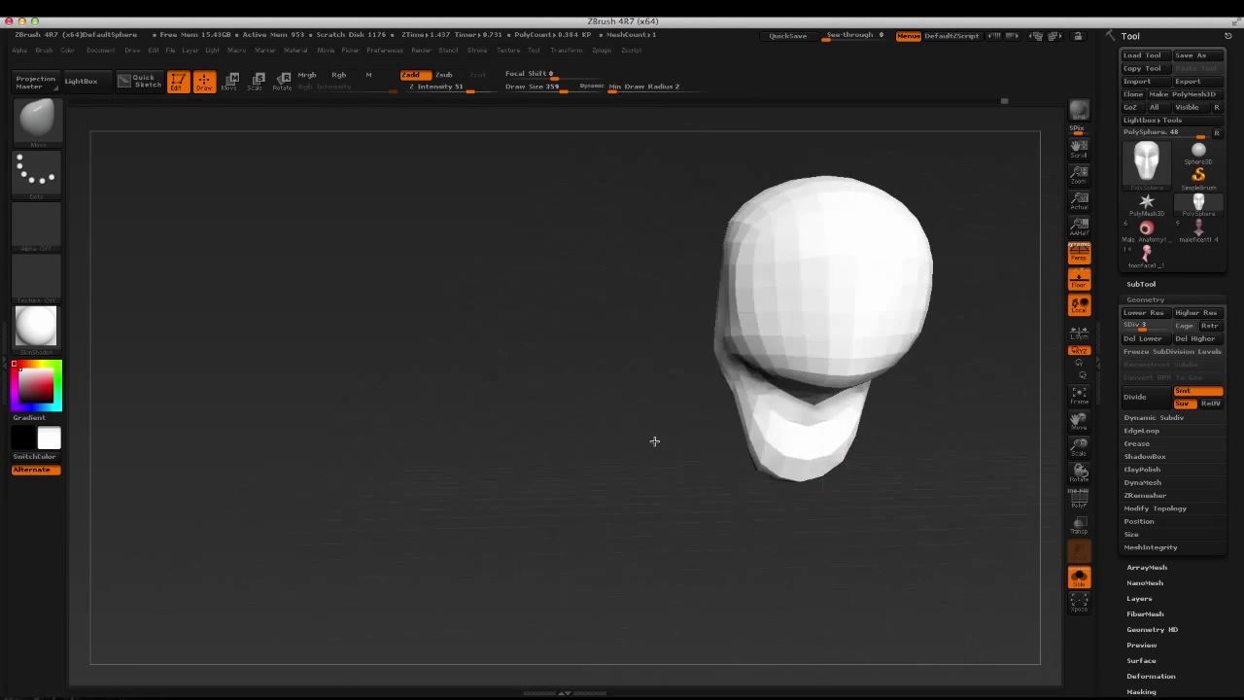
{"action": "left_click_drag", "start_coordinate": [653, 439], "coordinate": [597, 435]}
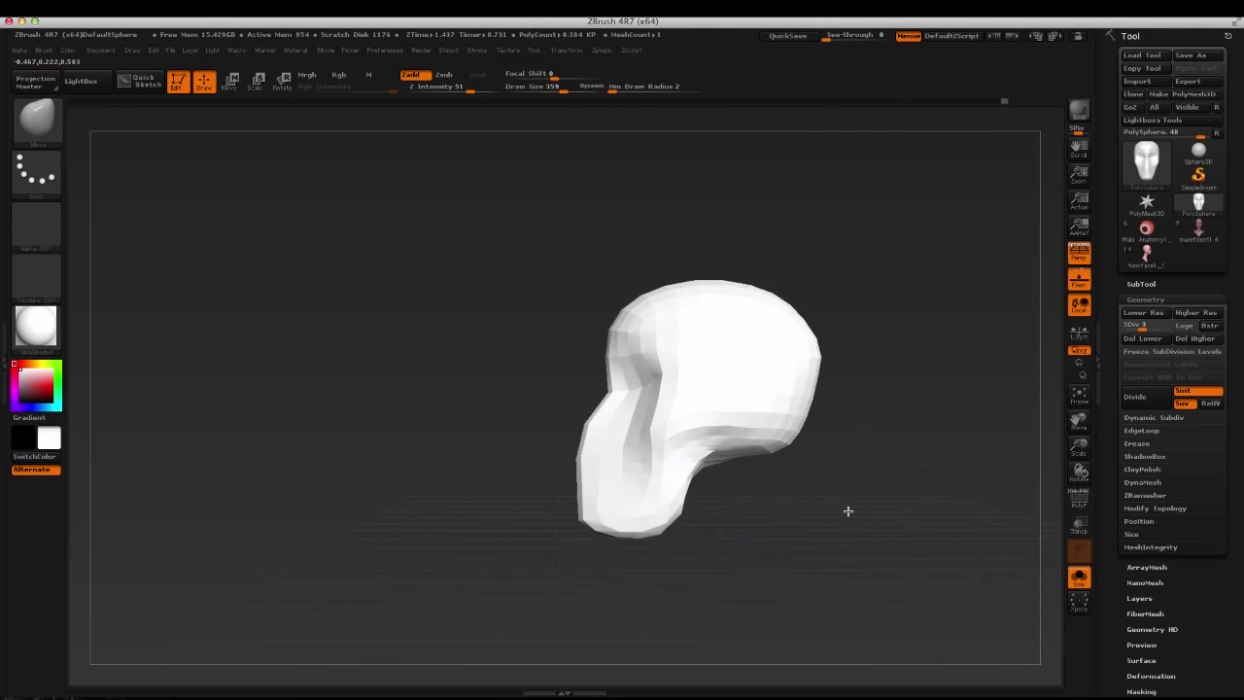
Reshape the back of the cranium and draw the snout out into a long narrow point
{"action": "left_click_drag", "start_coordinate": [848, 509], "coordinate": [736, 377]}
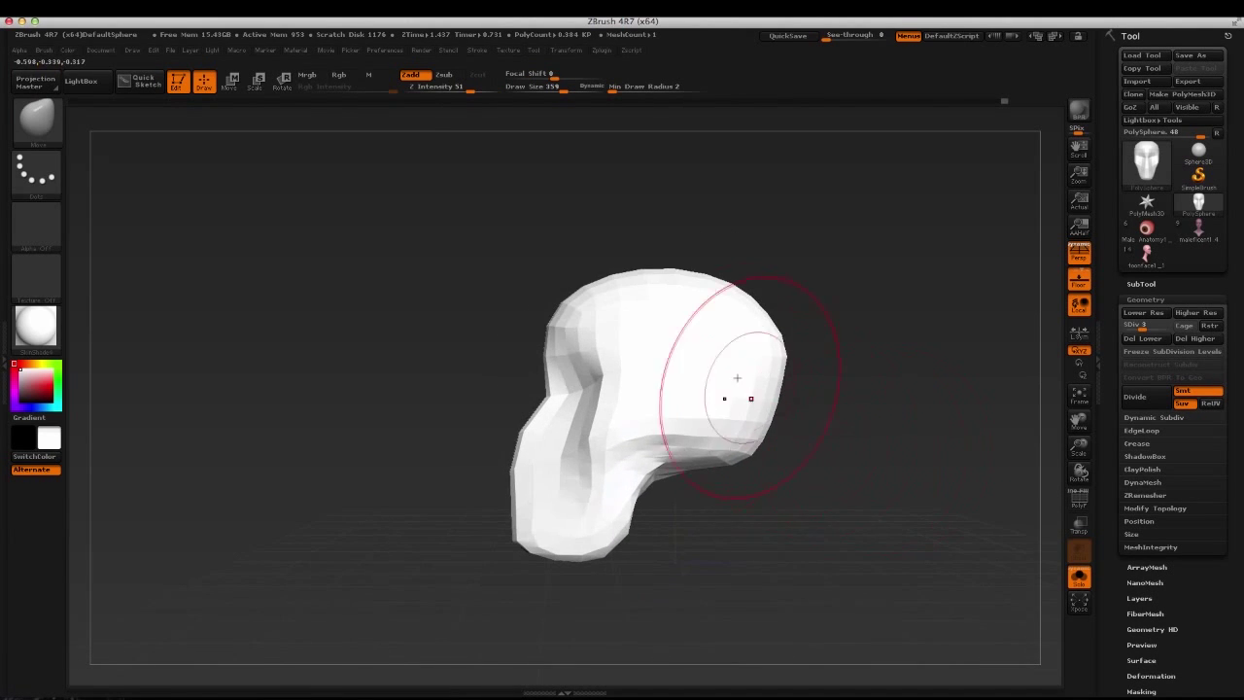
{"action": "left_click_drag", "start_coordinate": [737, 377], "coordinate": [735, 457]}
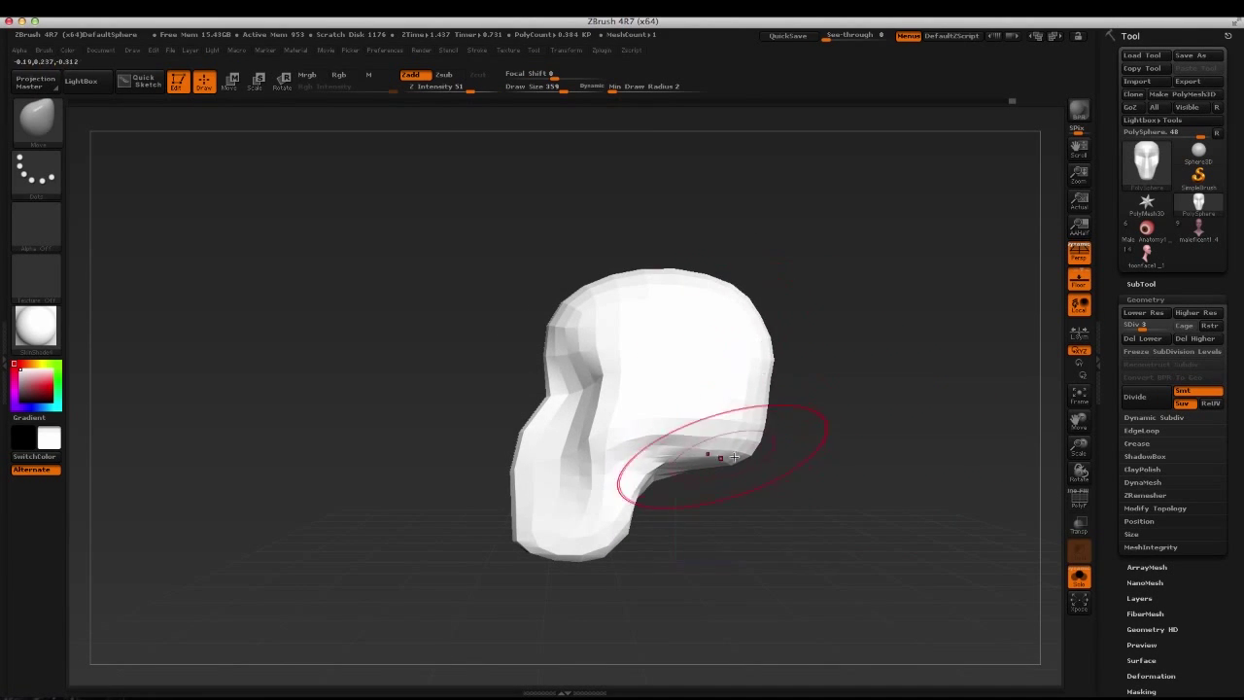
{"action": "left_click_drag", "start_coordinate": [734, 456], "coordinate": [883, 399]}
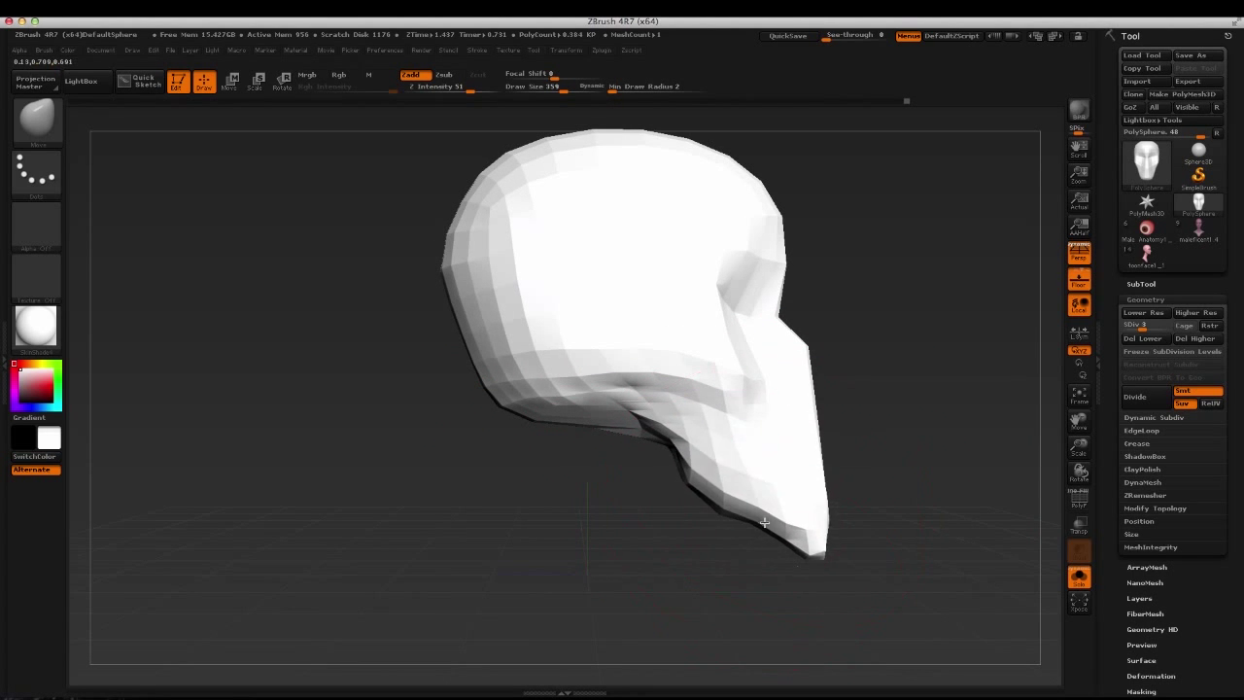
{"action": "left_click_drag", "start_coordinate": [762, 521], "coordinate": [649, 358]}
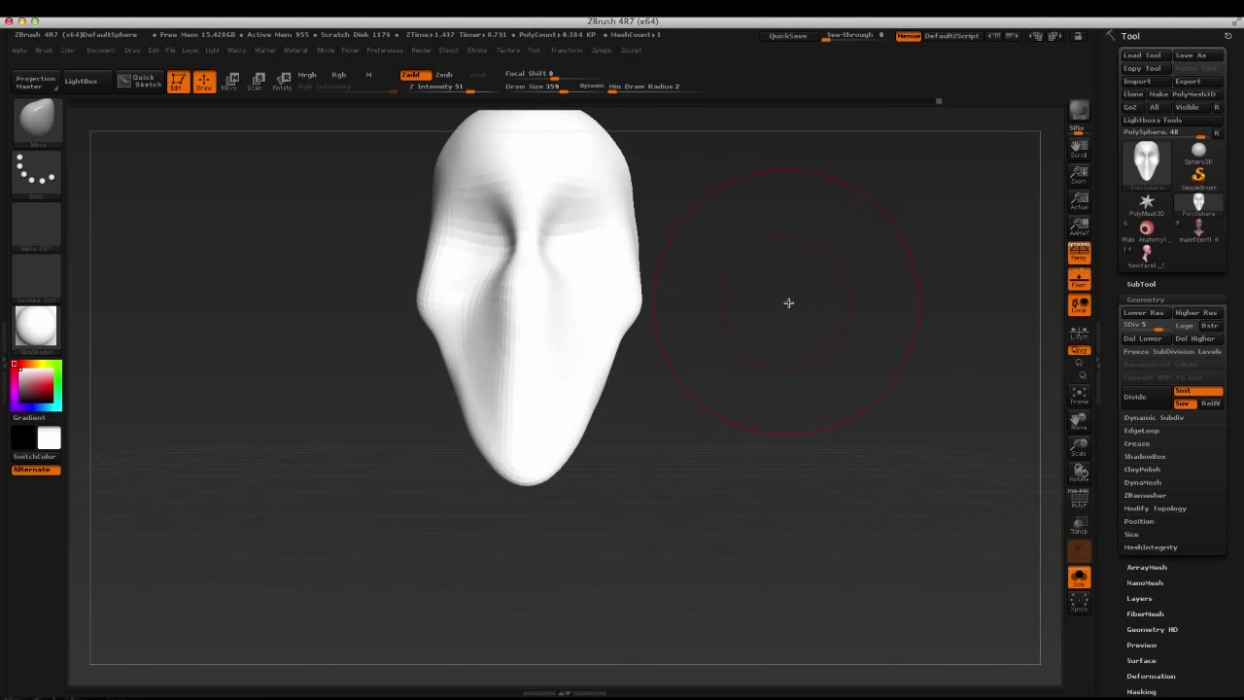
Sculpt a smooth rounded contour along the cheek and lower edge of the face
{"action": "left_click_drag", "start_coordinate": [787, 303], "coordinate": [409, 349]}
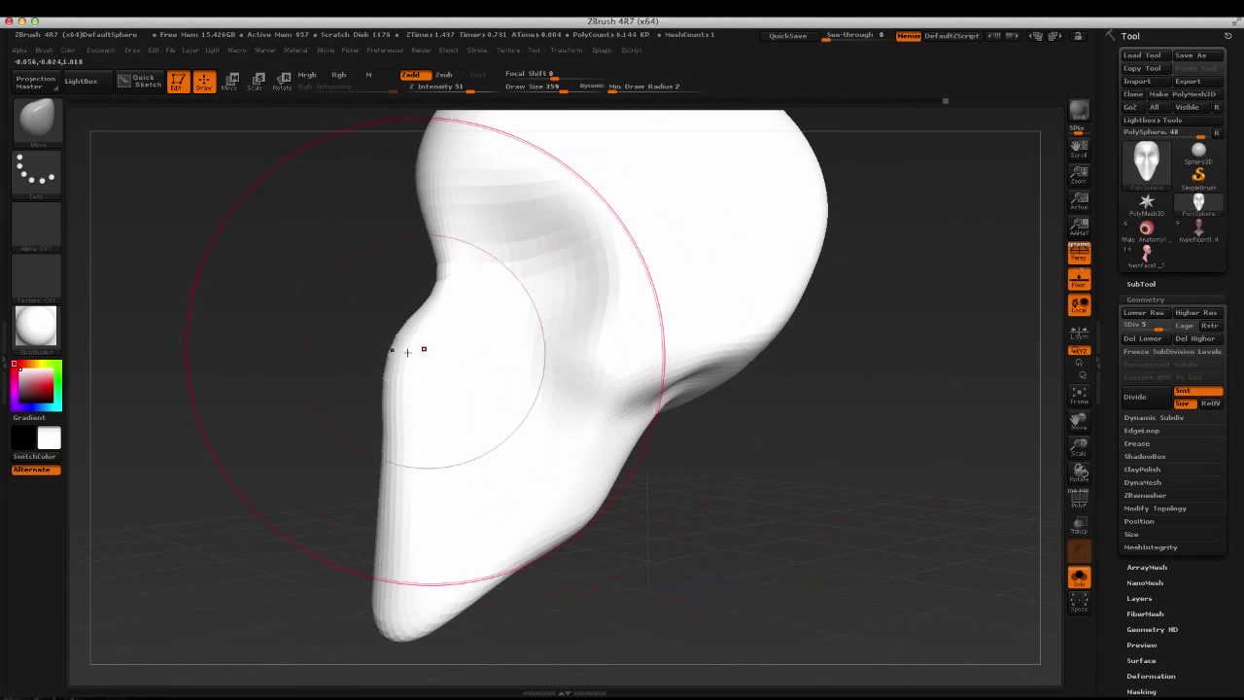
{"action": "left_click_drag", "start_coordinate": [406, 351], "coordinate": [331, 377]}
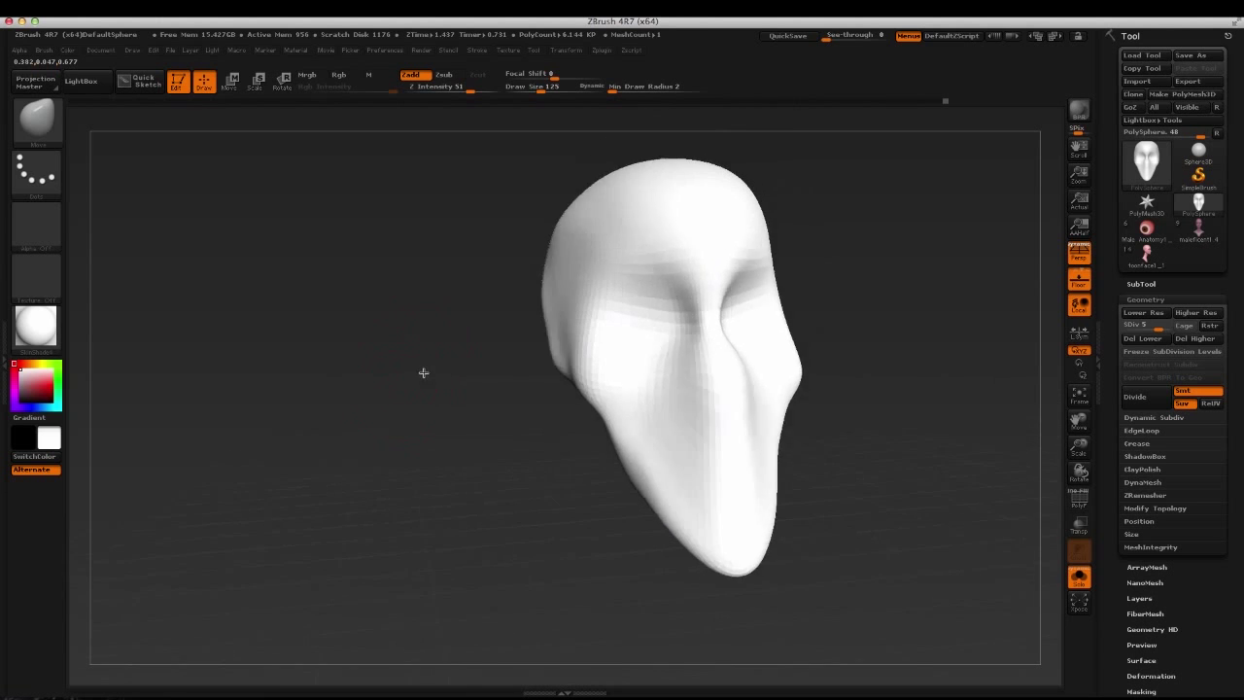
{"action": "left_click_drag", "start_coordinate": [424, 373], "coordinate": [373, 443]}
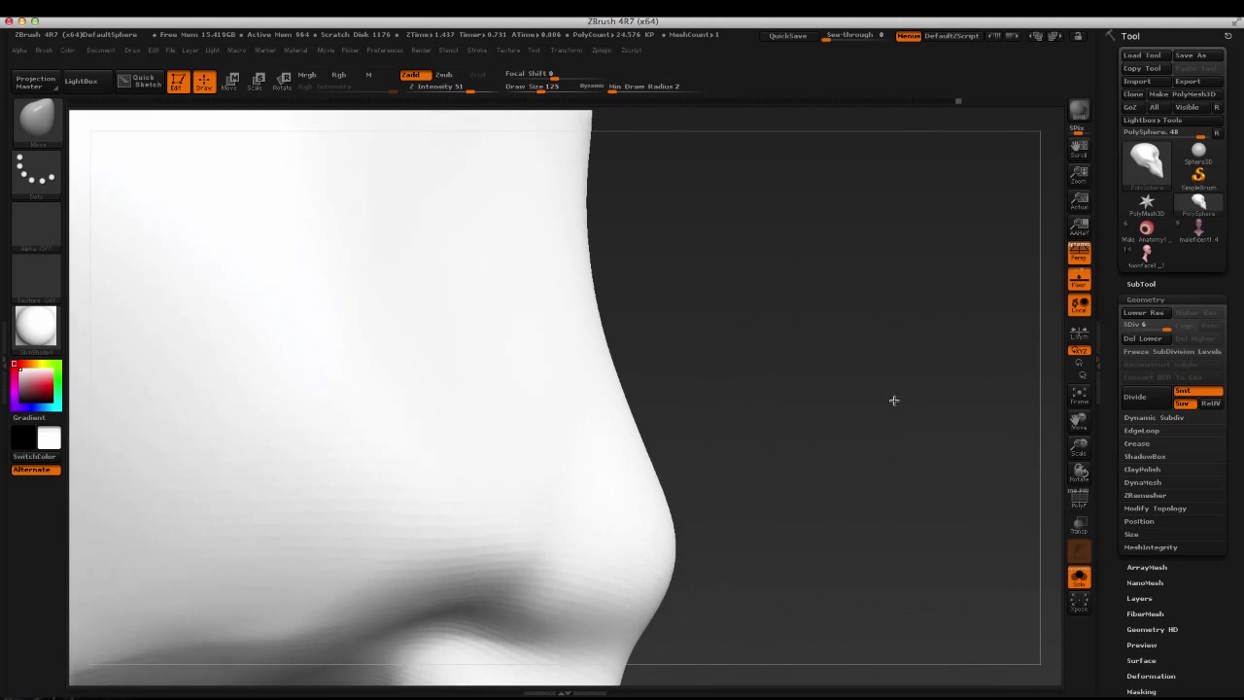
Define the cheekbone ridges under the eye hollows and check them from both sides
{"action": "left_click_drag", "start_coordinate": [894, 400], "coordinate": [967, 334]}
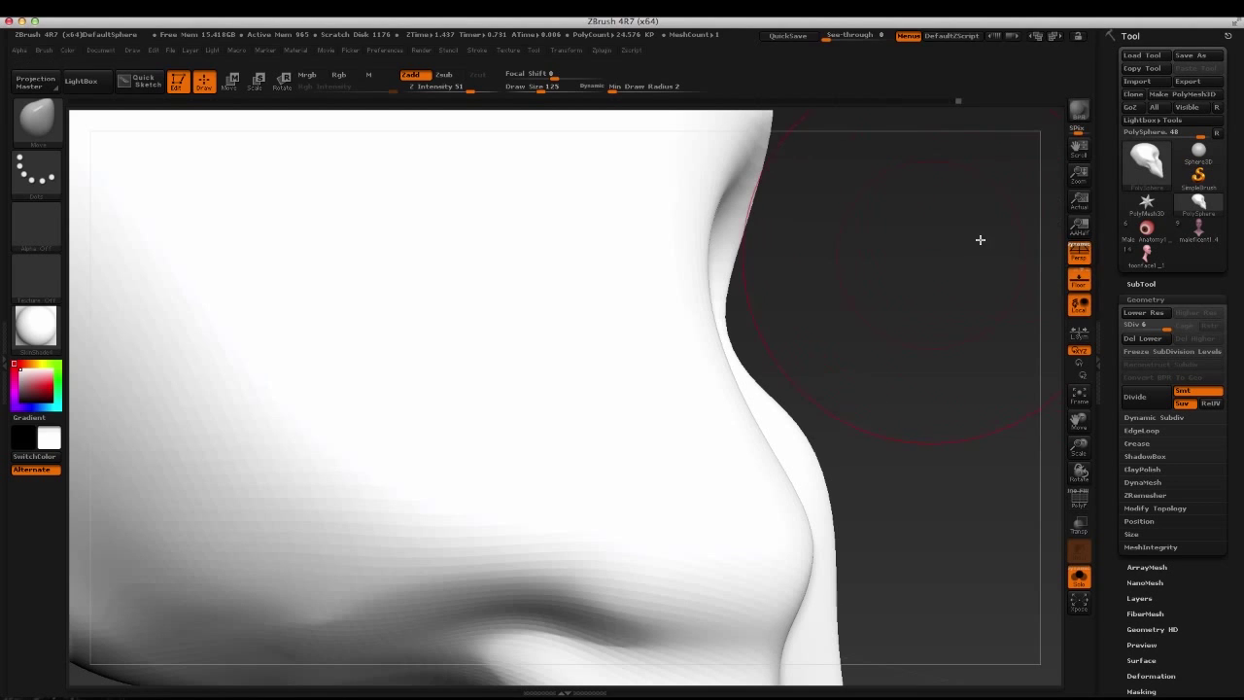
{"action": "mouse_move", "coordinate": [942, 218]}
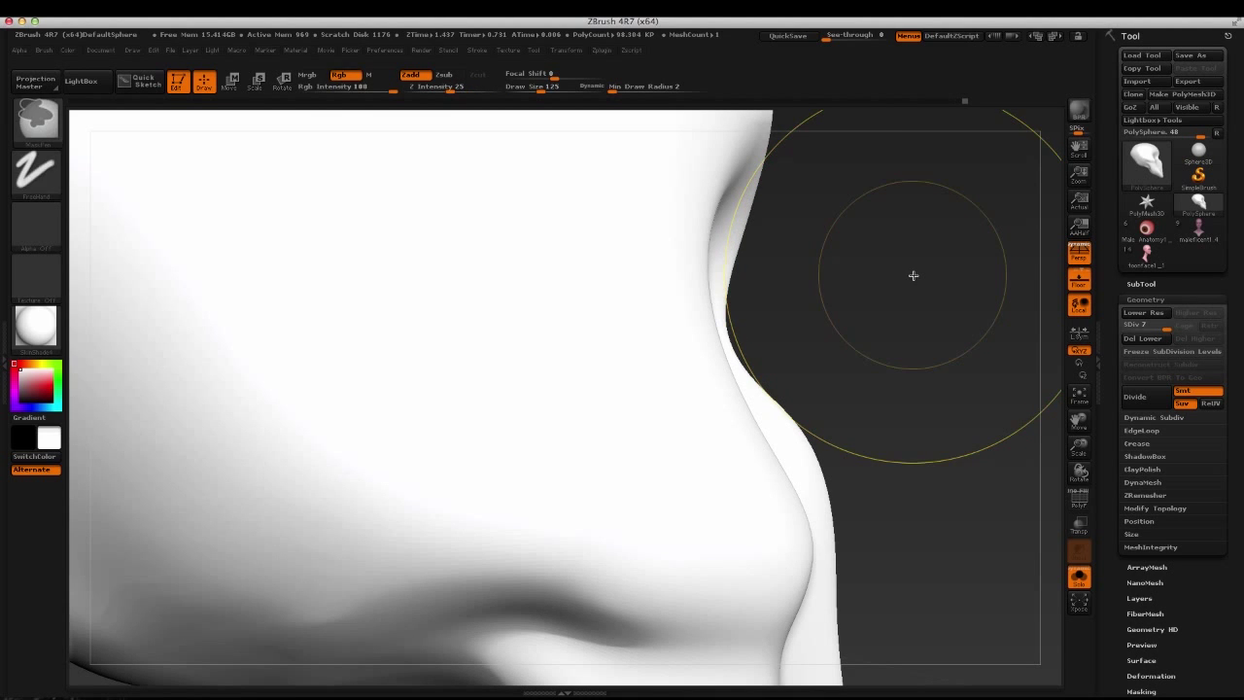
{"action": "mouse_move", "coordinate": [1146, 165]}
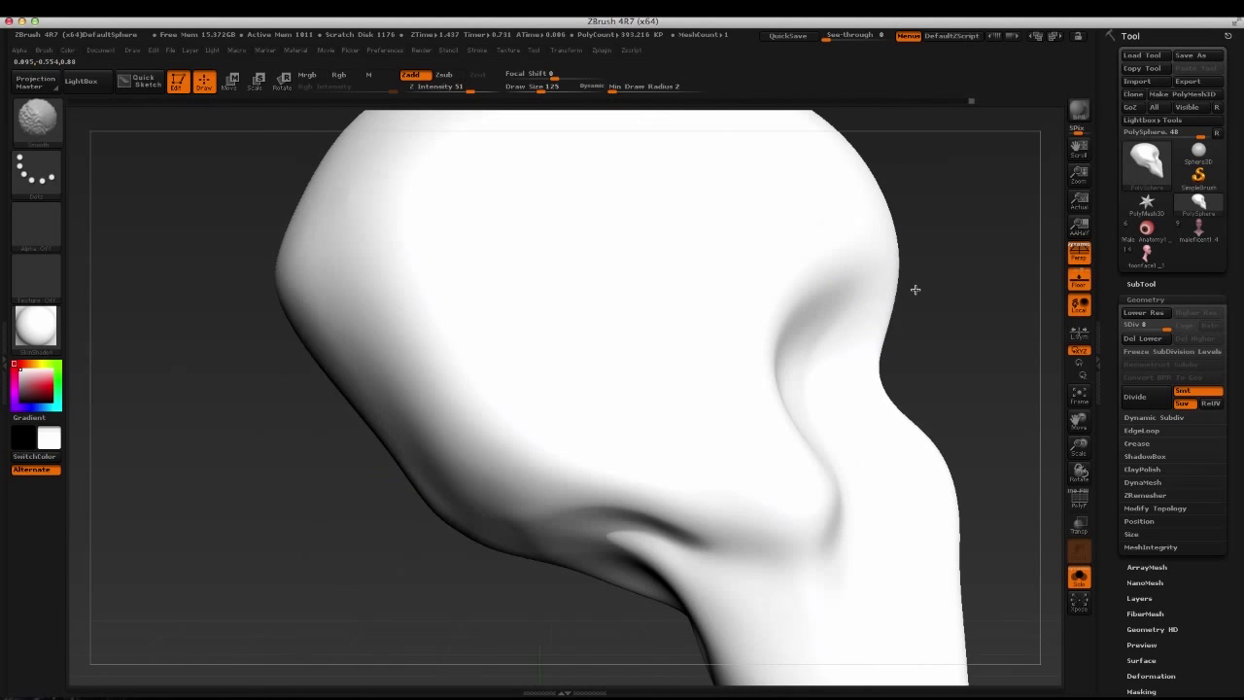
{"action": "left_click_drag", "start_coordinate": [913, 287], "coordinate": [841, 273]}
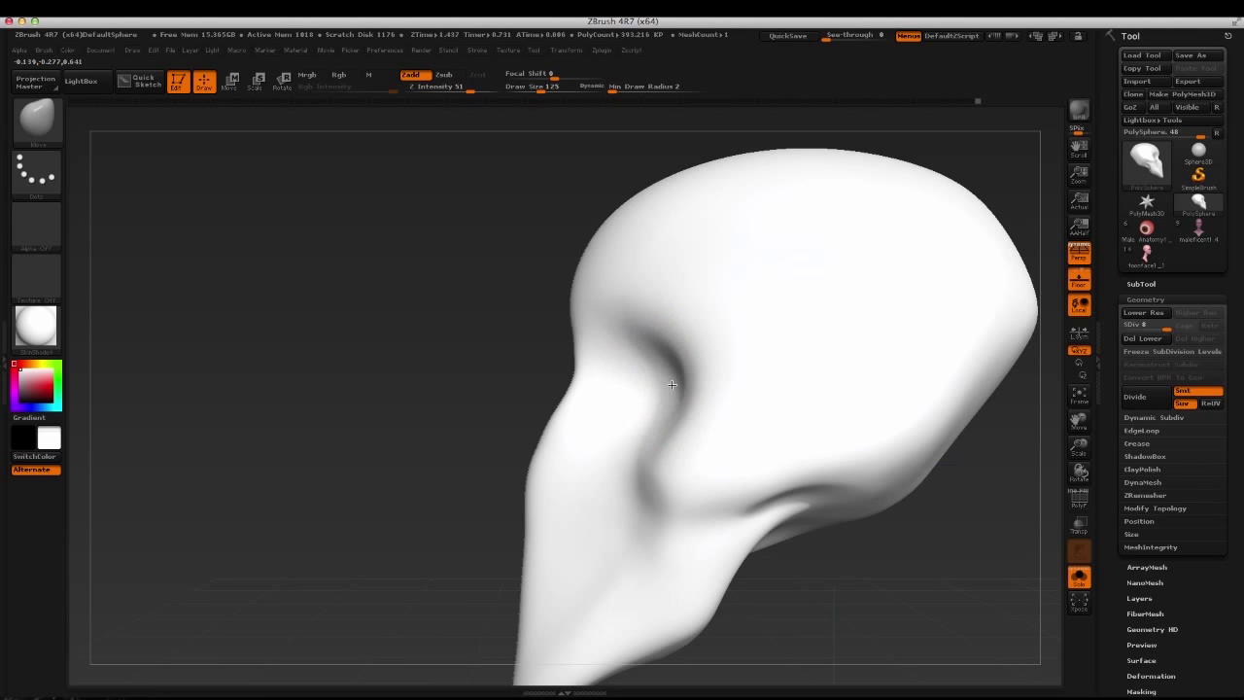
{"action": "left_click_drag", "start_coordinate": [672, 384], "coordinate": [865, 369]}
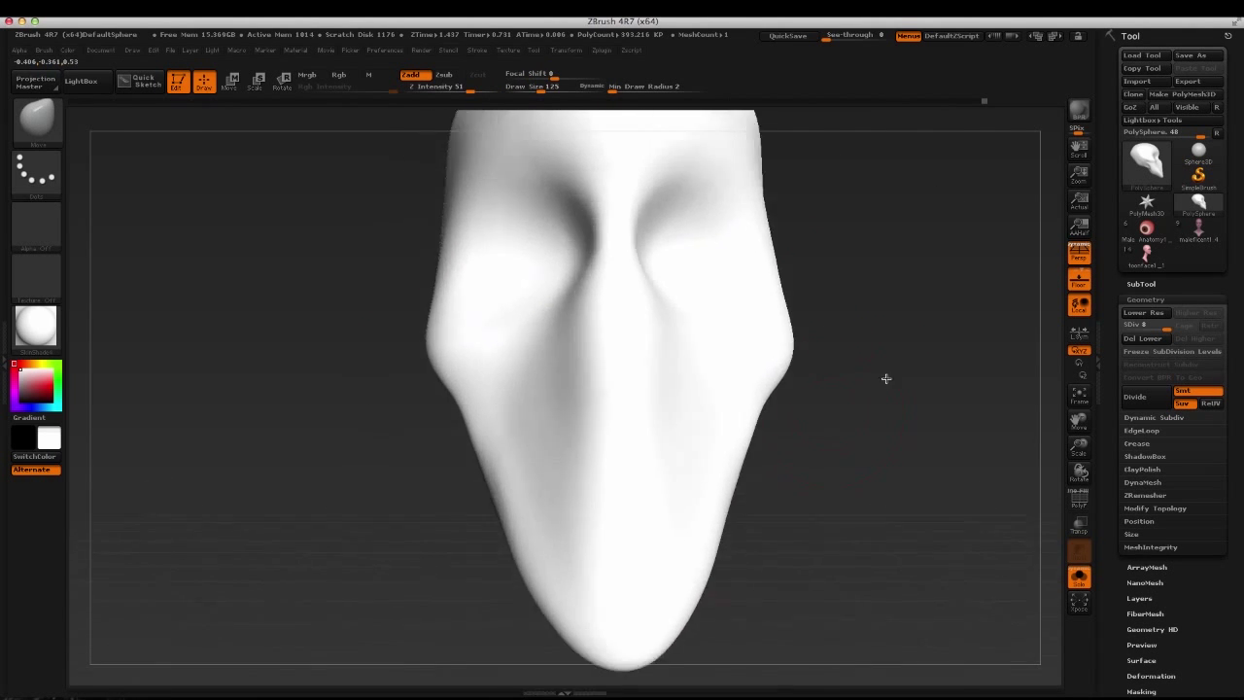
Step the skull mesh down two subdivision levels in Tool > Geometry
{"action": "left_click", "coordinate": [1162, 324]}
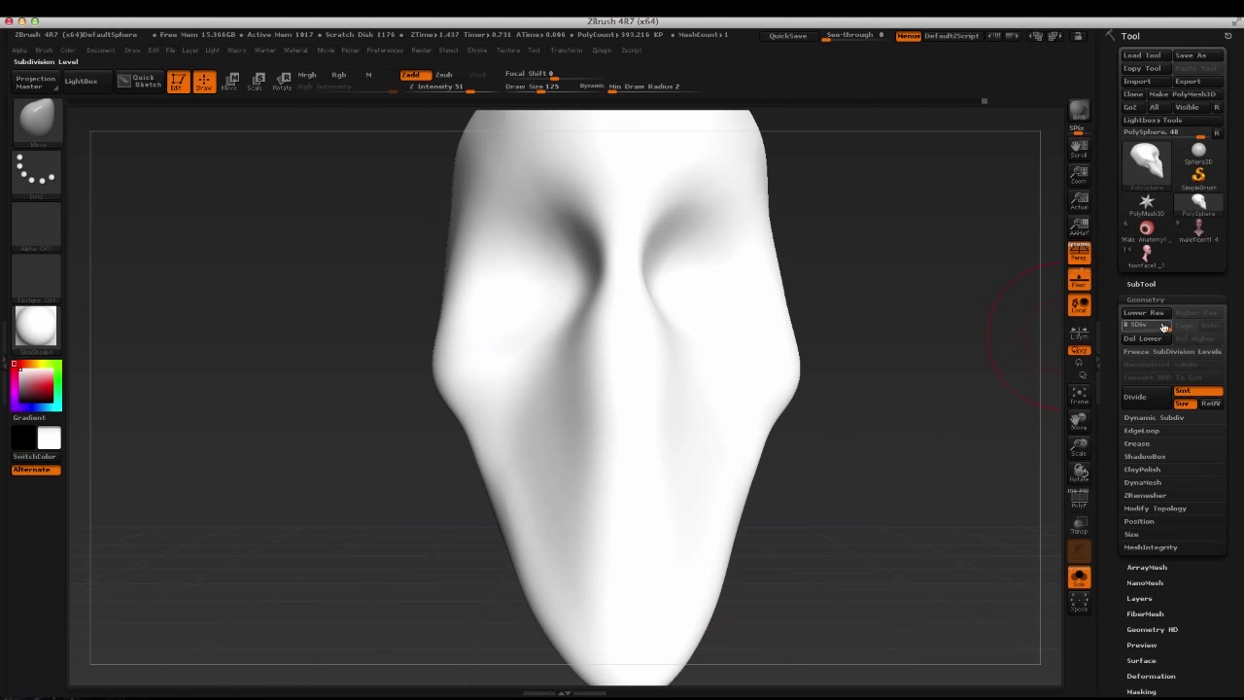
{"action": "left_click", "coordinate": [1144, 322]}
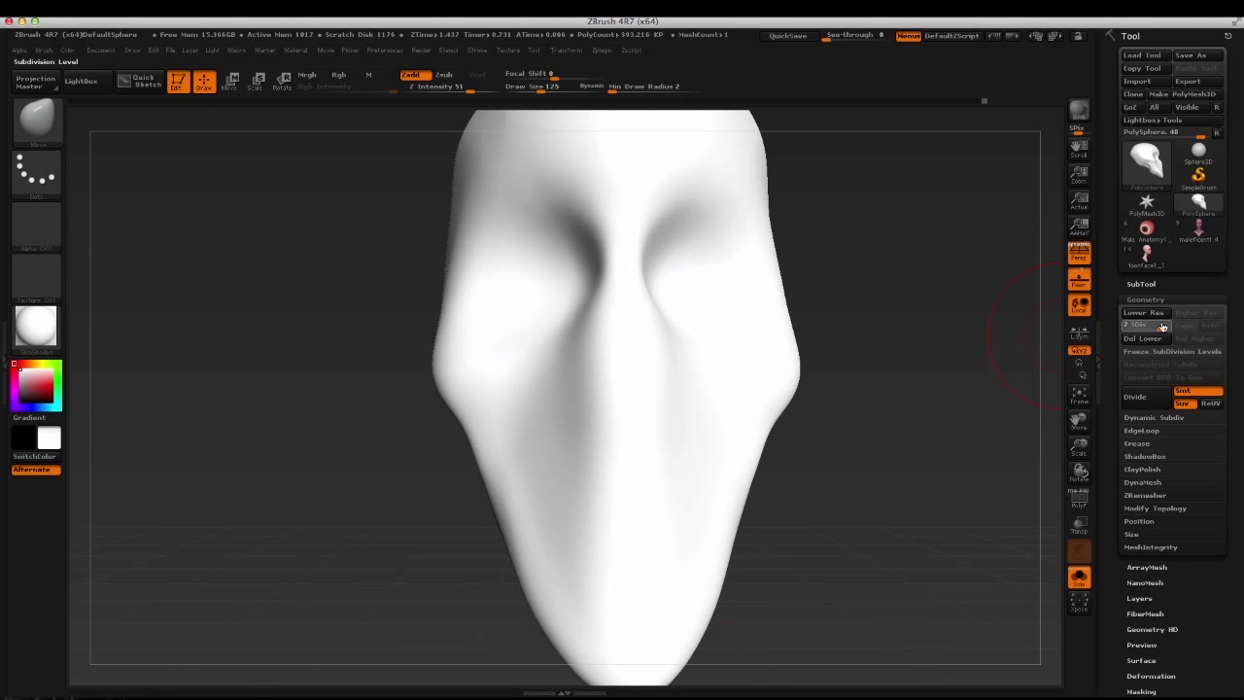
{"action": "left_click", "coordinate": [1195, 311]}
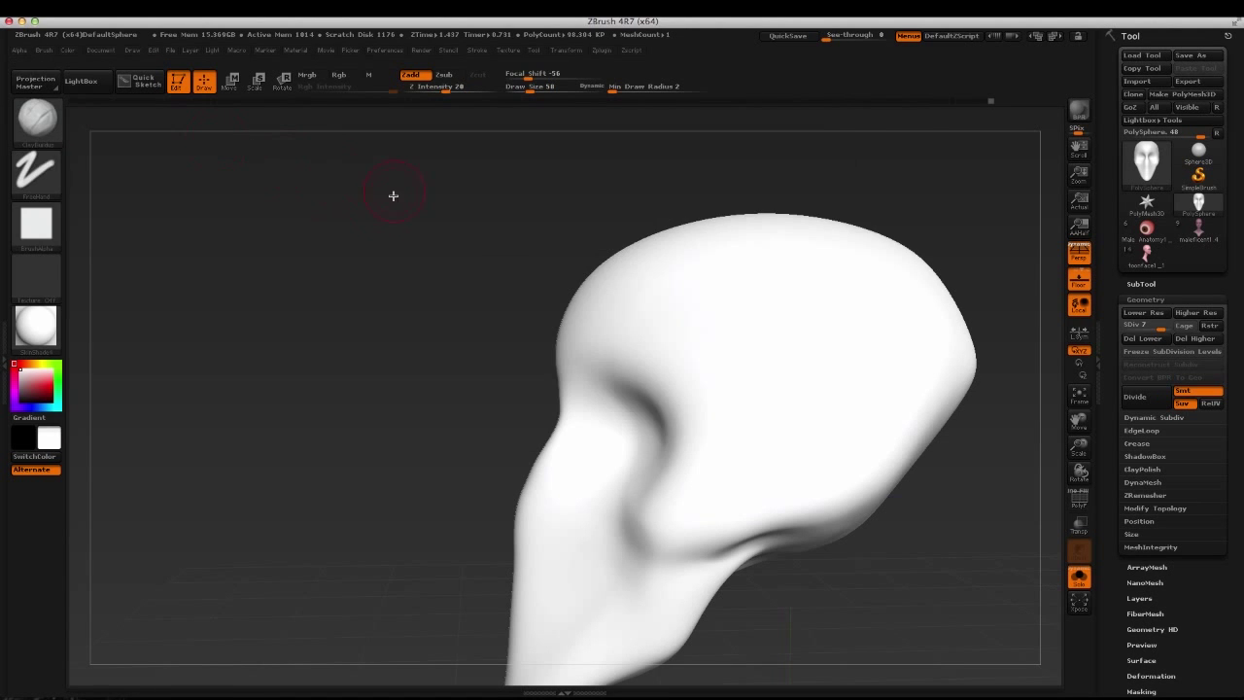
At the lowest subdivision level, carve a ridged hollow into the temple area
{"action": "left_click_drag", "start_coordinate": [393, 195], "coordinate": [626, 381]}
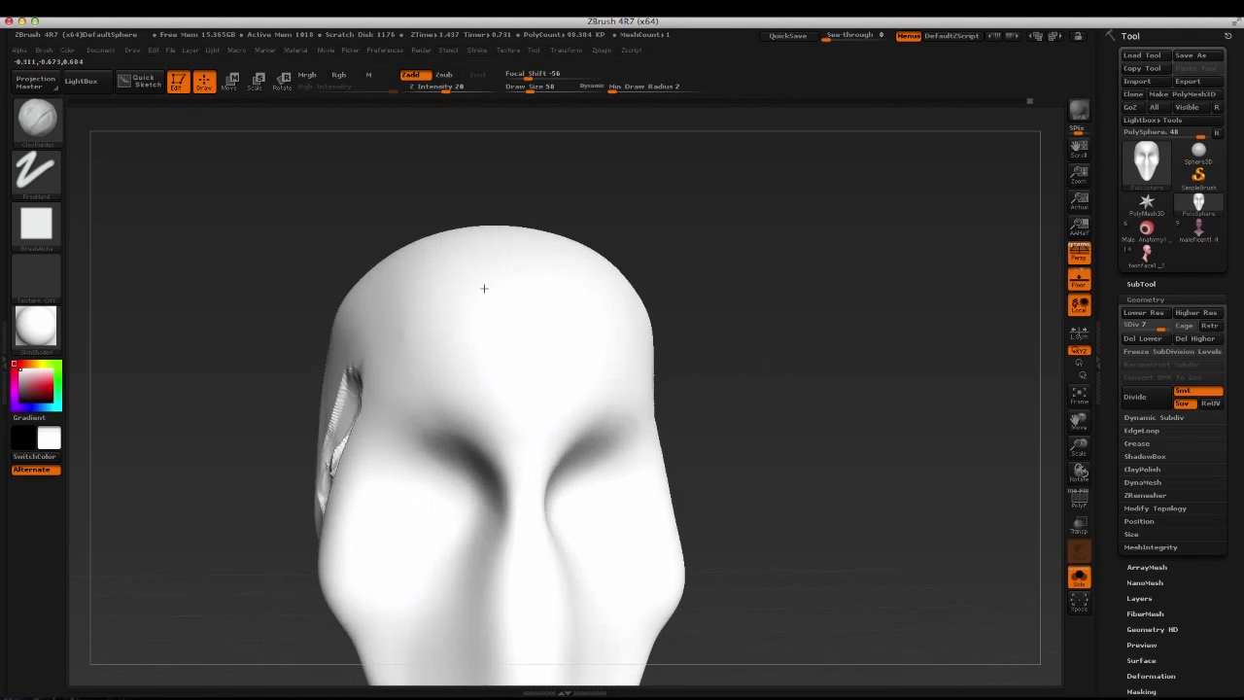
{"action": "left_click_drag", "start_coordinate": [484, 287], "coordinate": [287, 354]}
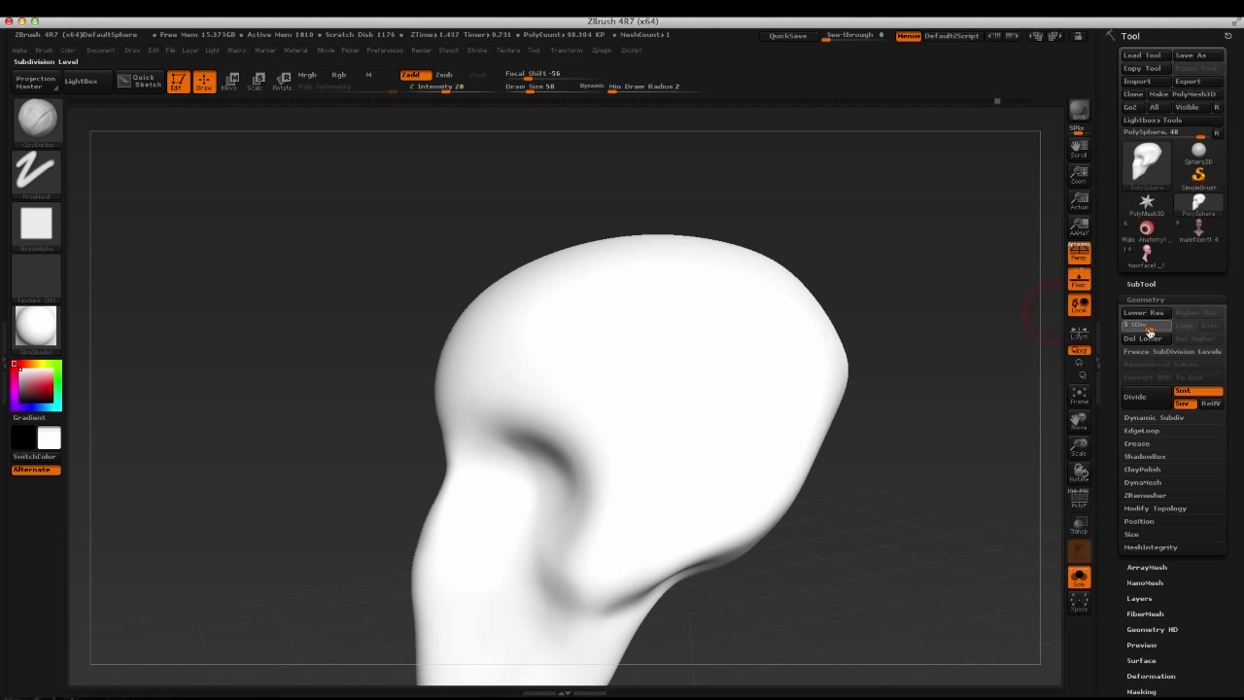
{"action": "left_click", "coordinate": [1142, 311]}
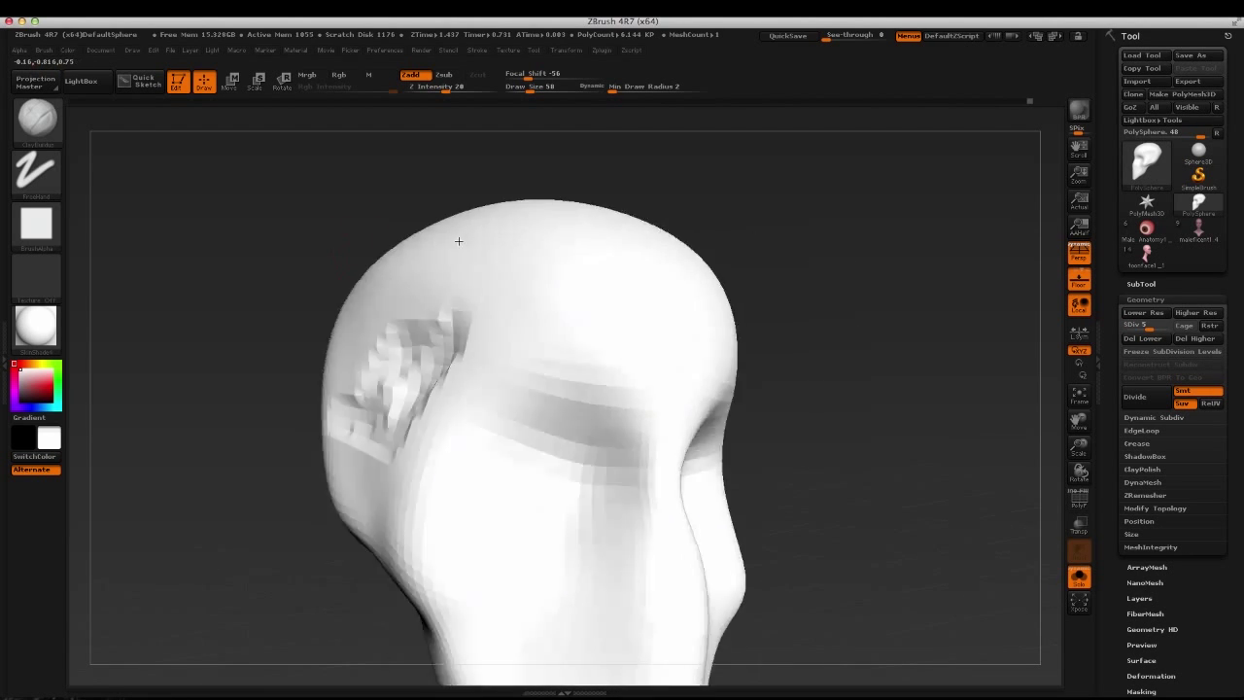
{"action": "left_click_drag", "start_coordinate": [458, 241], "coordinate": [461, 274]}
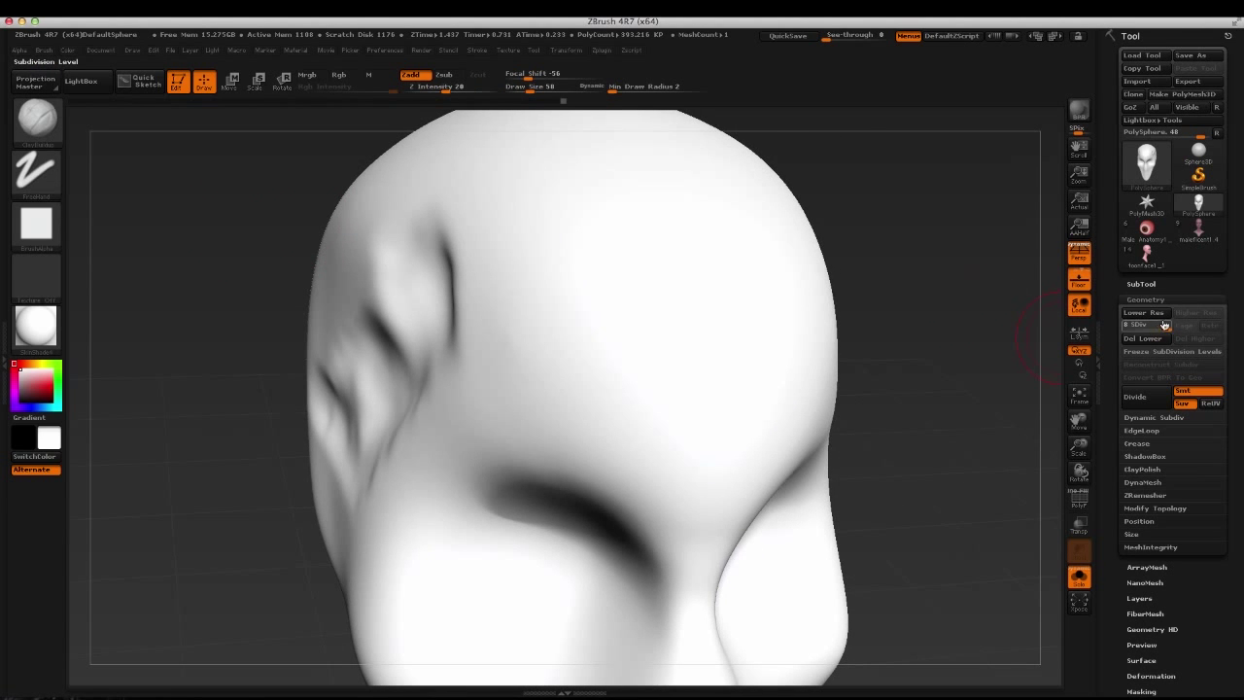
Step the skull back down to its low, blocky subdivision level
{"action": "left_click", "coordinate": [1143, 311]}
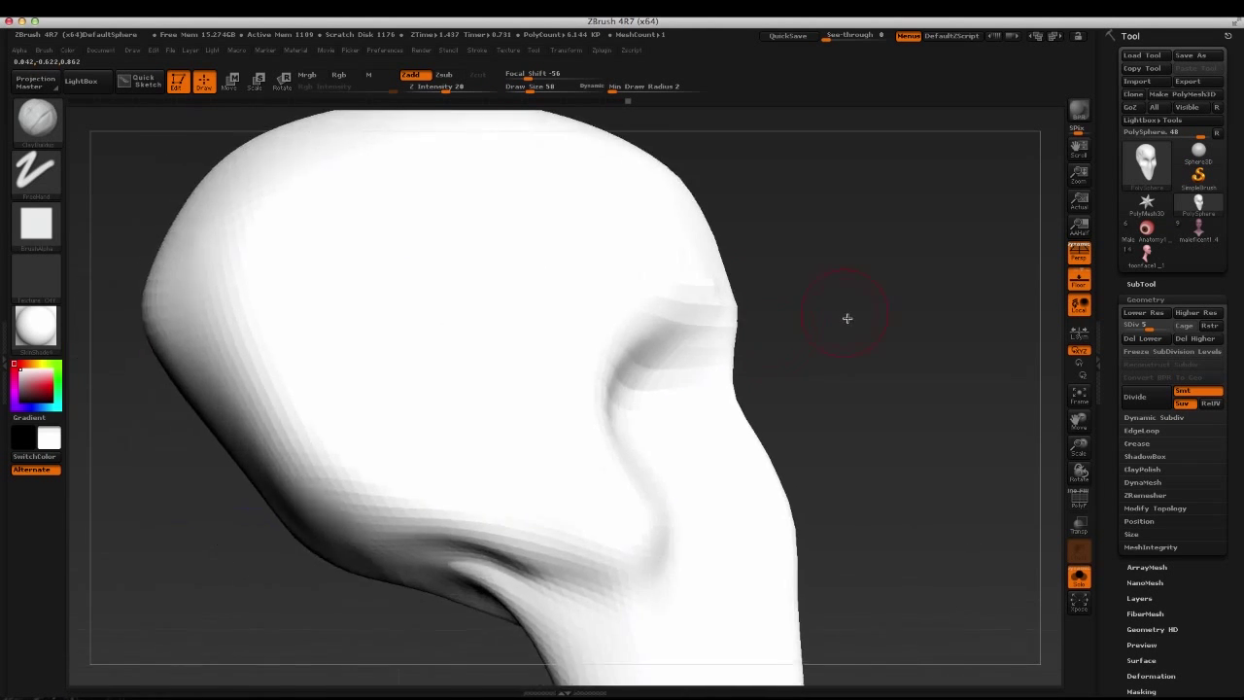
Push in both eye sockets from the front, then carve a crease along the snout's side
{"action": "left_click_drag", "start_coordinate": [847, 318], "coordinate": [581, 400]}
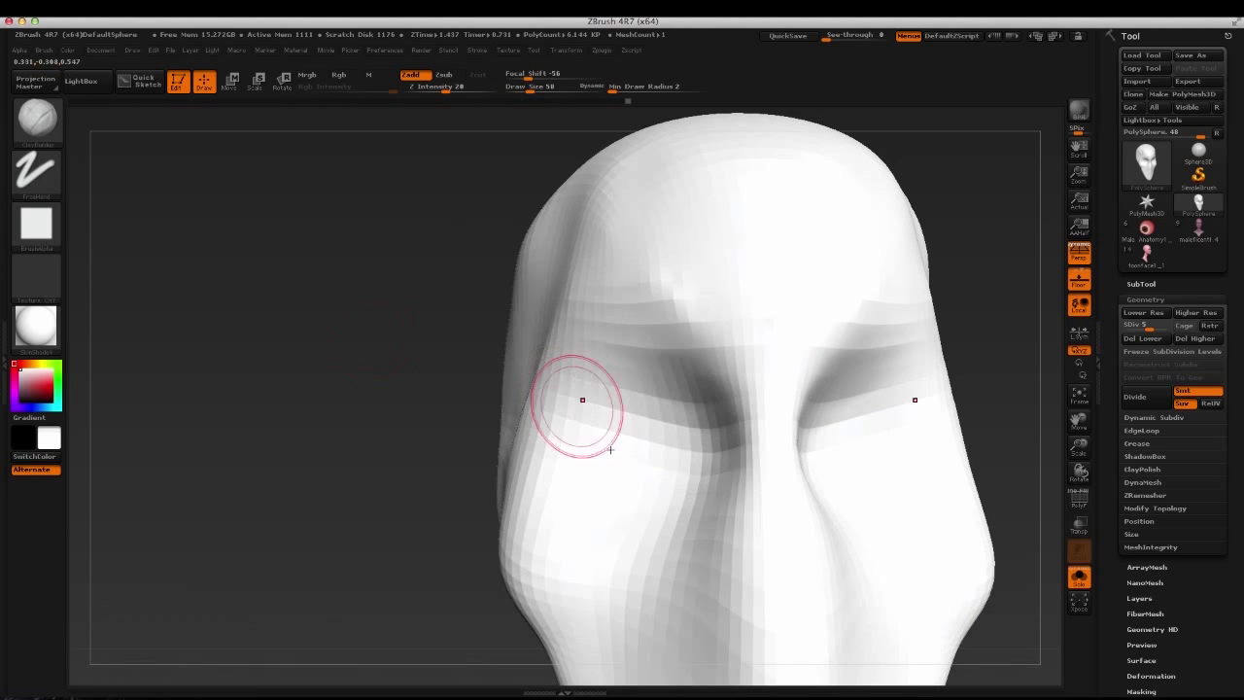
{"action": "left_click_drag", "start_coordinate": [584, 400], "coordinate": [621, 455]}
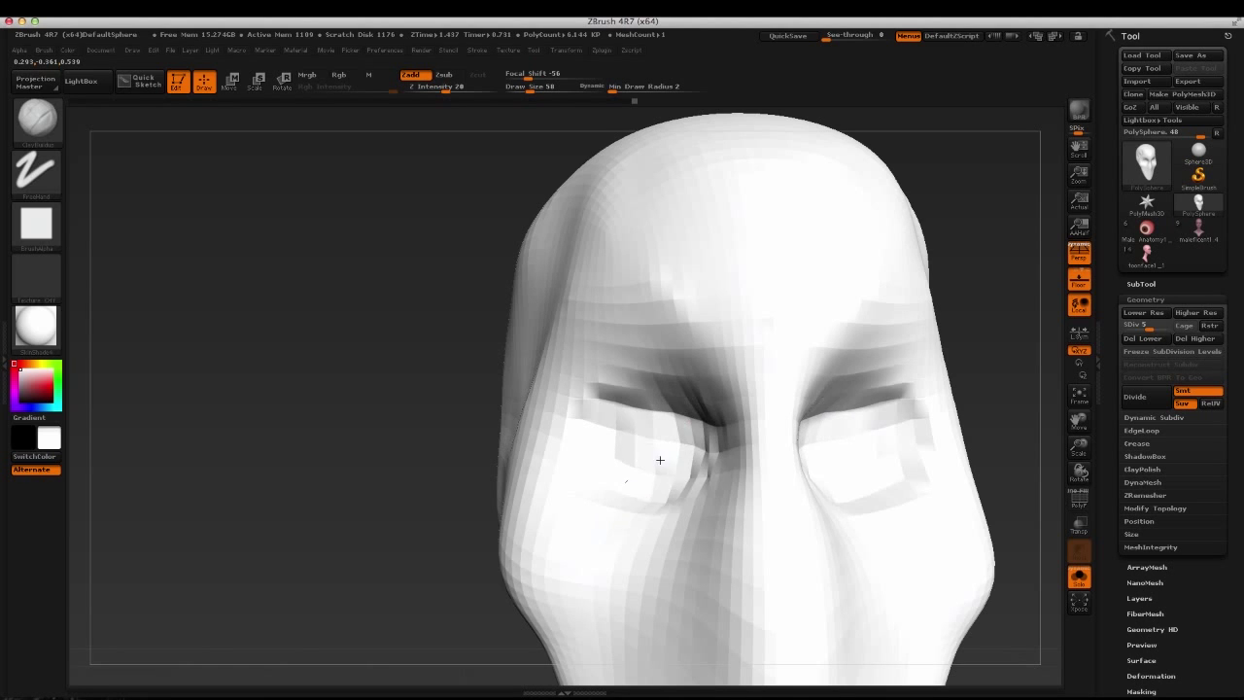
{"action": "left_click_drag", "start_coordinate": [661, 459], "coordinate": [360, 354]}
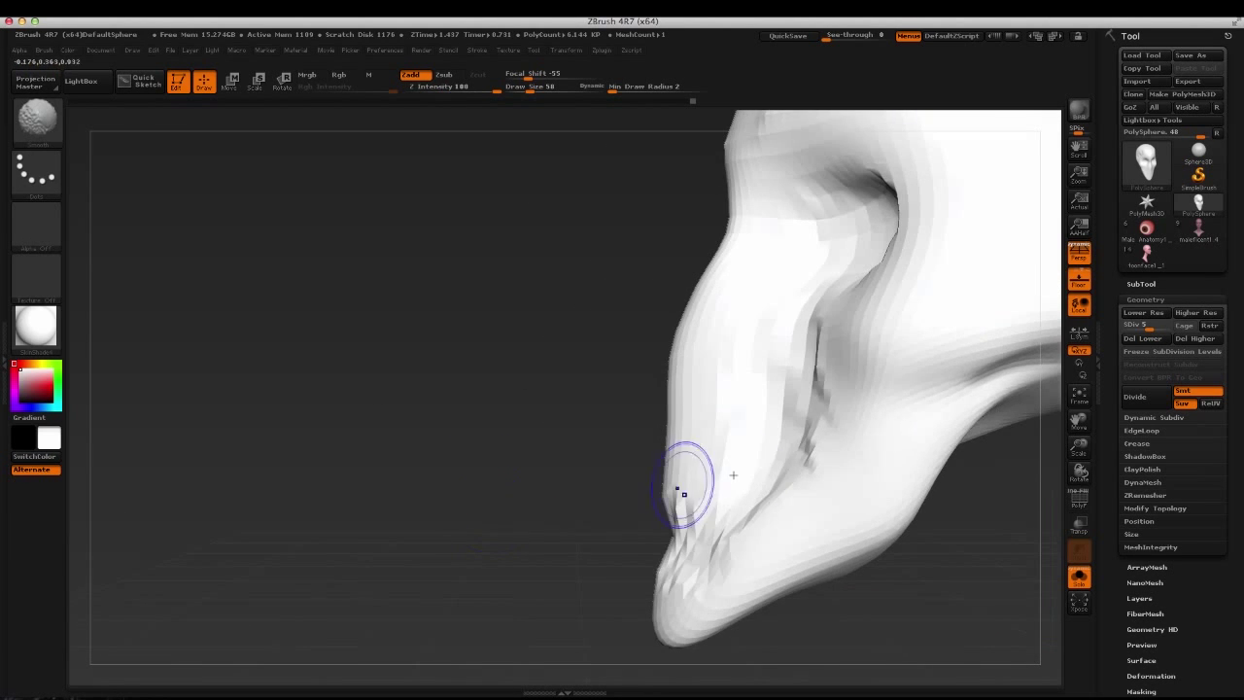
{"action": "left_click_drag", "start_coordinate": [684, 490], "coordinate": [787, 443]}
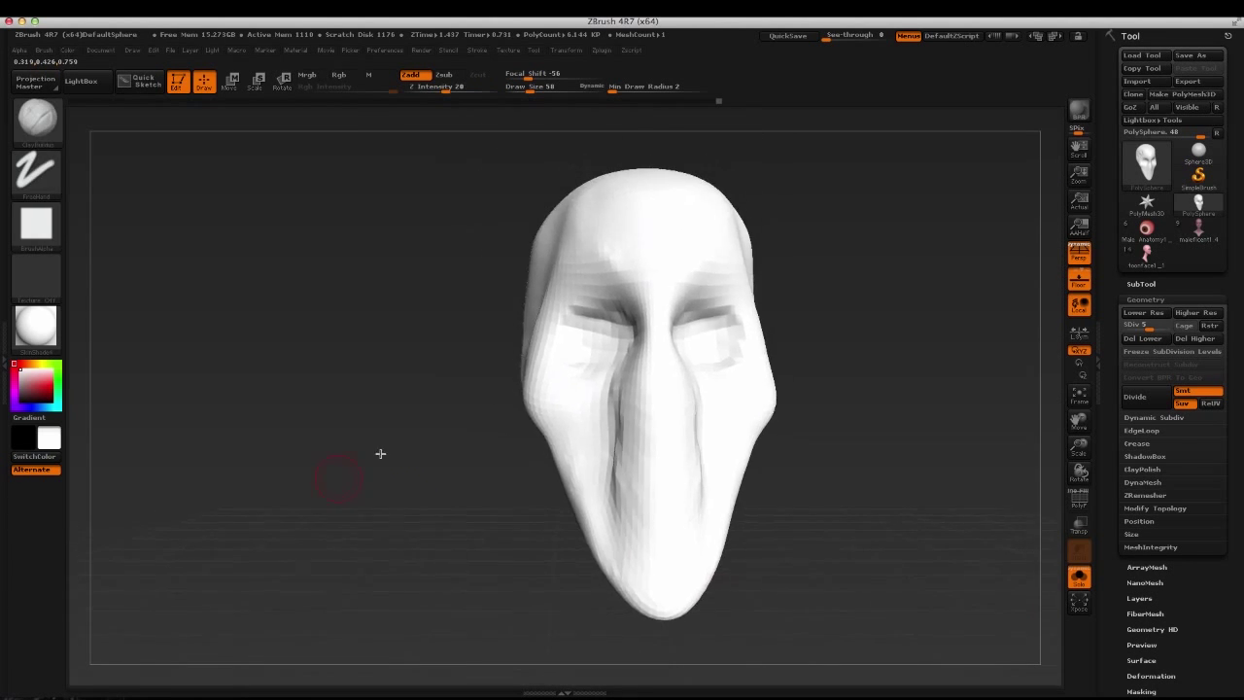
From a three-quarter view, deepen the eye socket and sharpen its upper rim
{"action": "left_click_drag", "start_coordinate": [379, 451], "coordinate": [560, 475]}
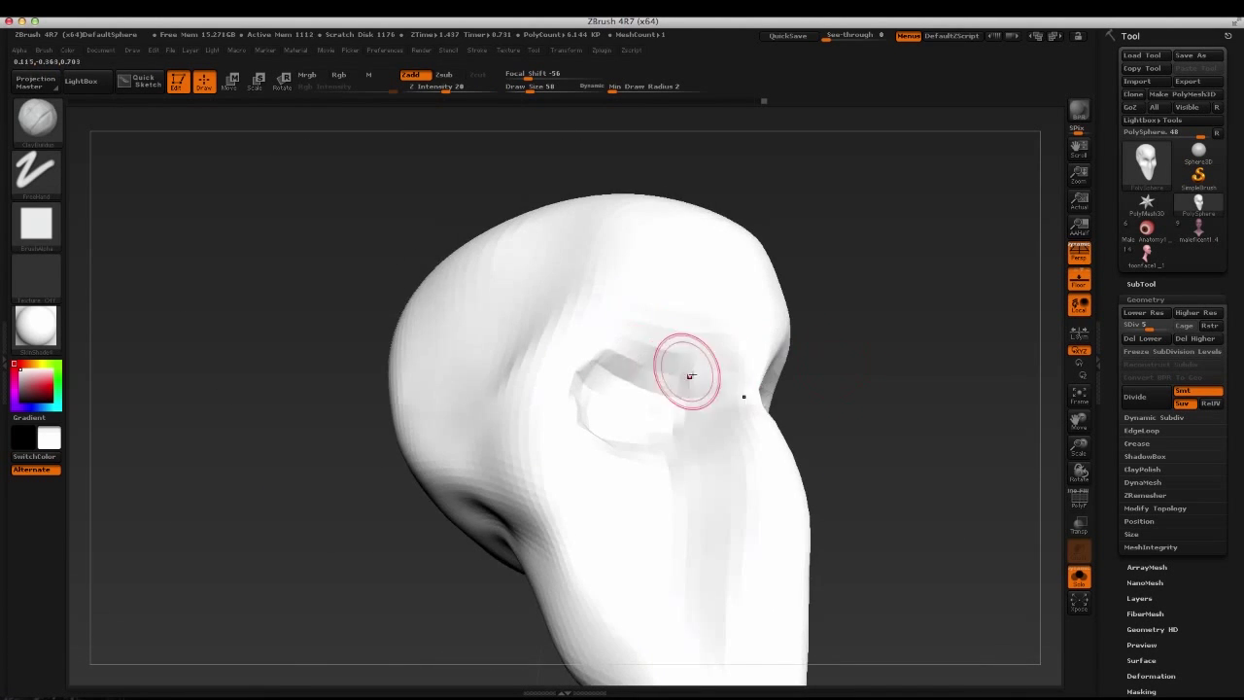
{"action": "left_click_drag", "start_coordinate": [689, 377], "coordinate": [583, 338]}
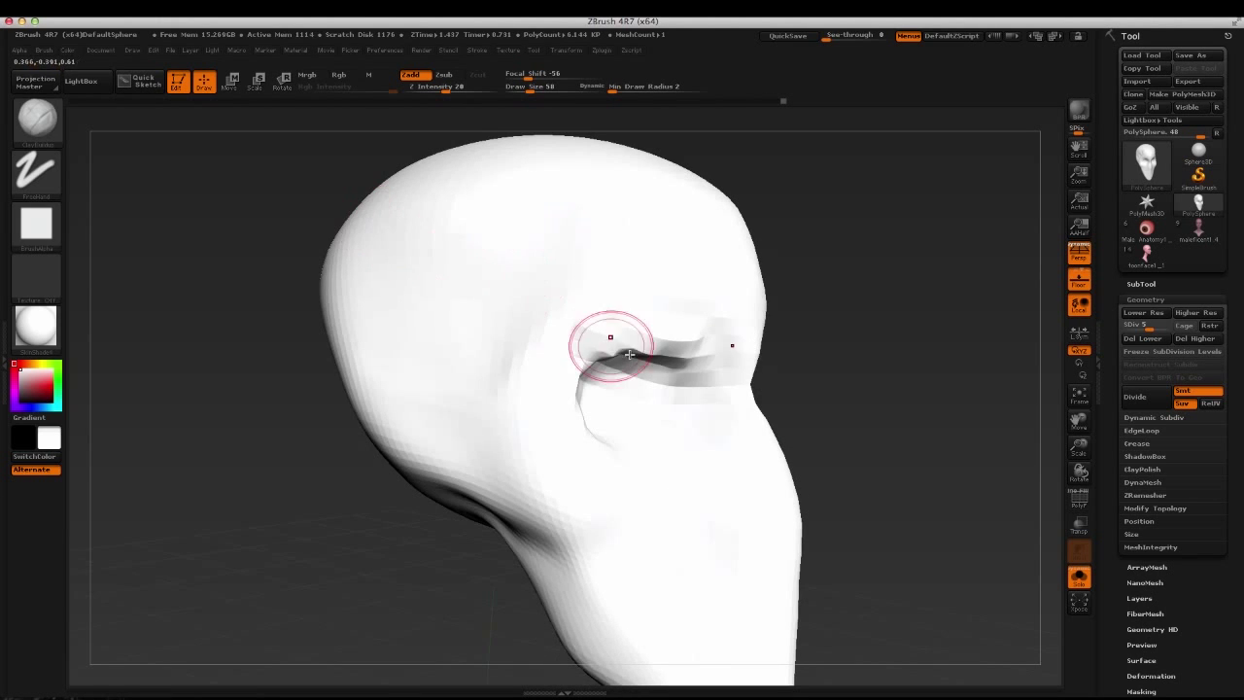
{"action": "left_click_drag", "start_coordinate": [610, 338], "coordinate": [690, 327]}
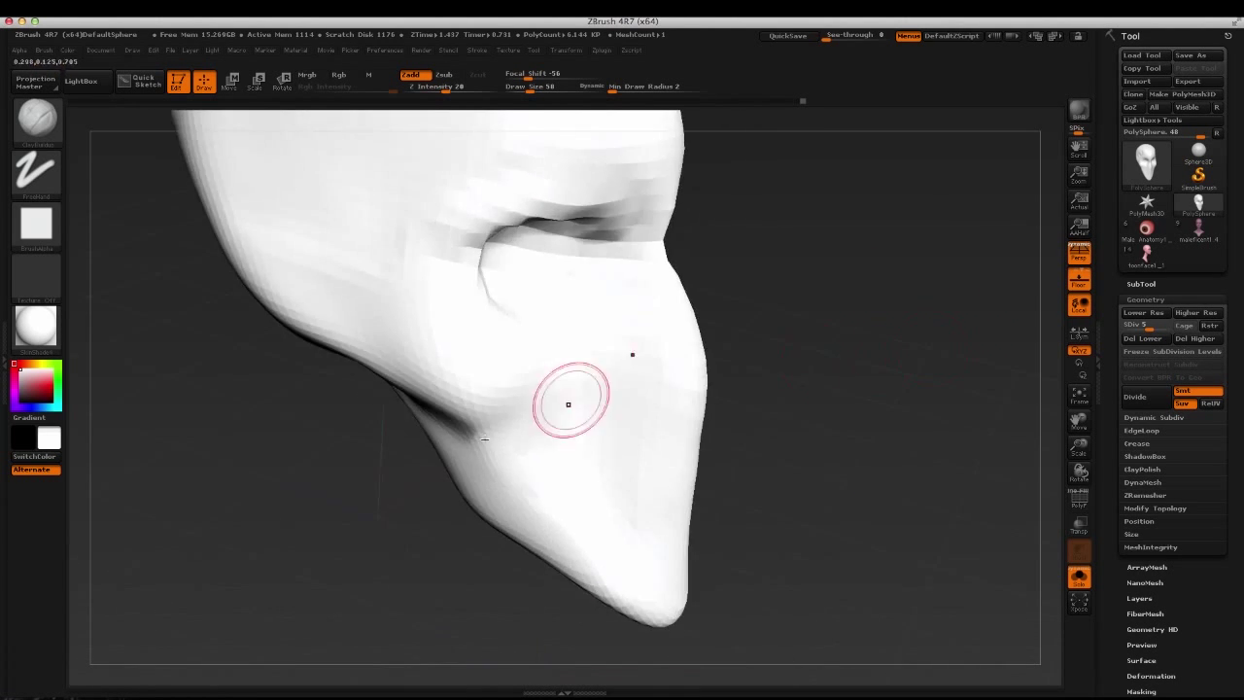
Crease the cheek beneath the eye socket and flatten the snout's side plane with the Standard brush
{"action": "left_click_drag", "start_coordinate": [568, 402], "coordinate": [659, 365]}
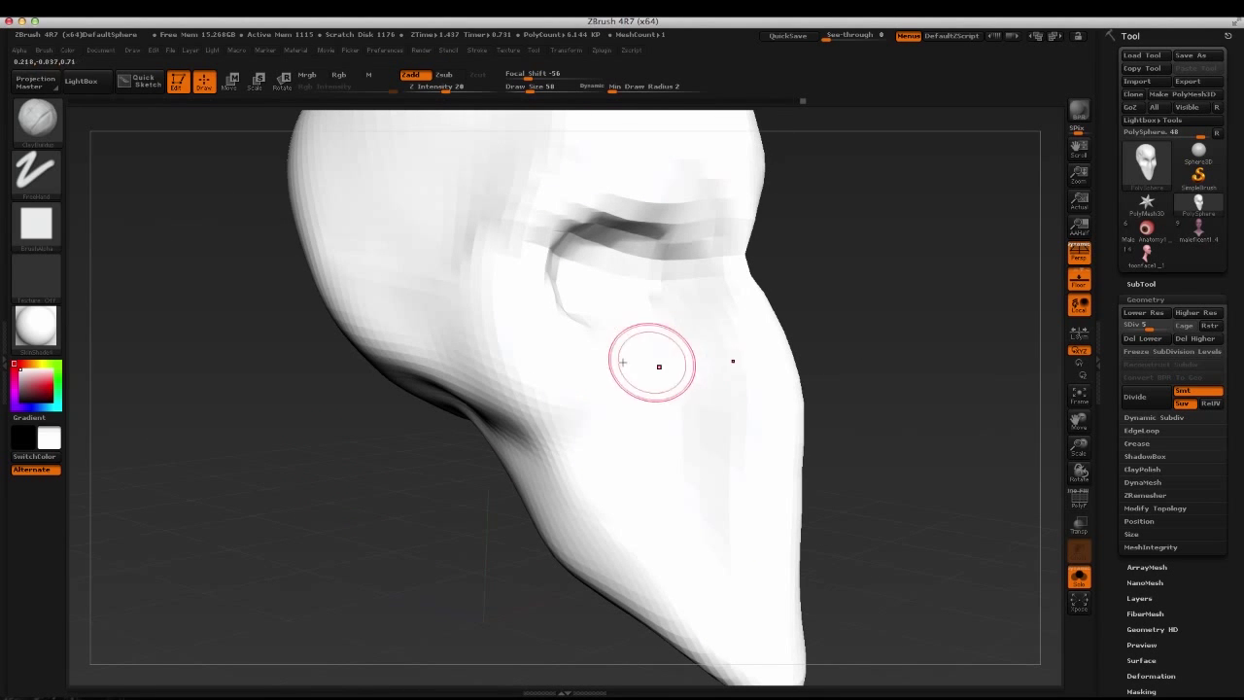
{"action": "left_click_drag", "start_coordinate": [657, 361], "coordinate": [554, 383]}
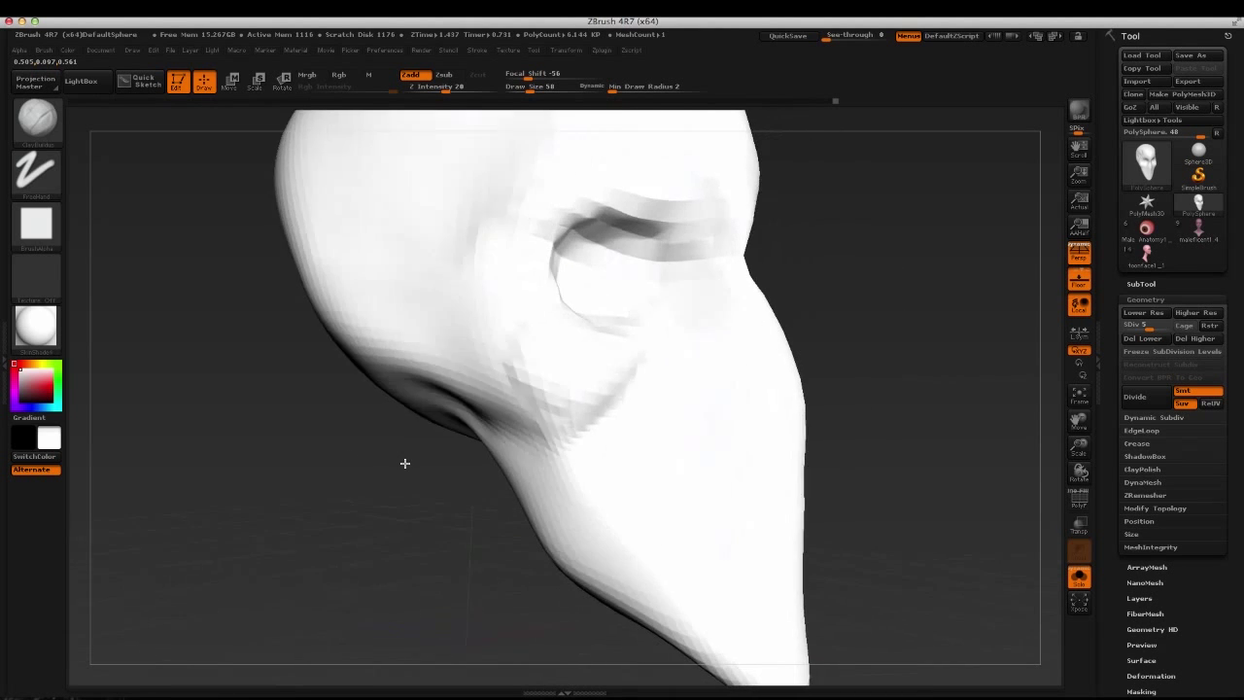
{"action": "left_click_drag", "start_coordinate": [405, 463], "coordinate": [591, 371]}
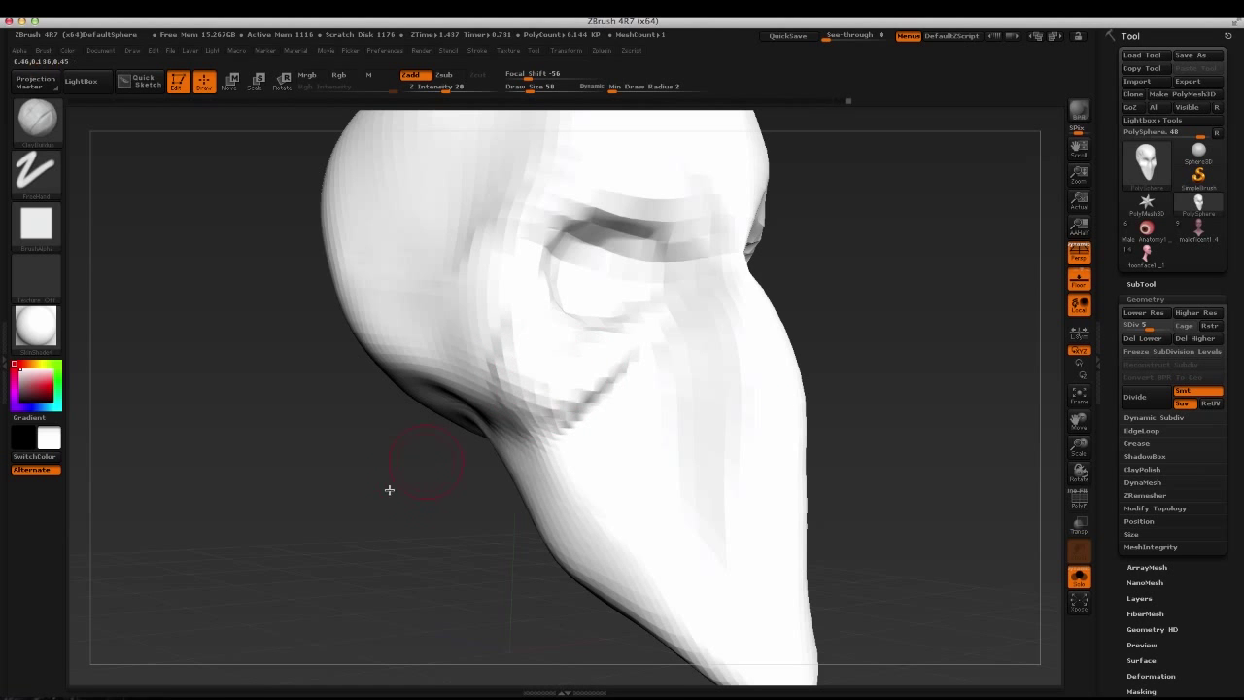
{"action": "left_click_drag", "start_coordinate": [389, 490], "coordinate": [768, 335]}
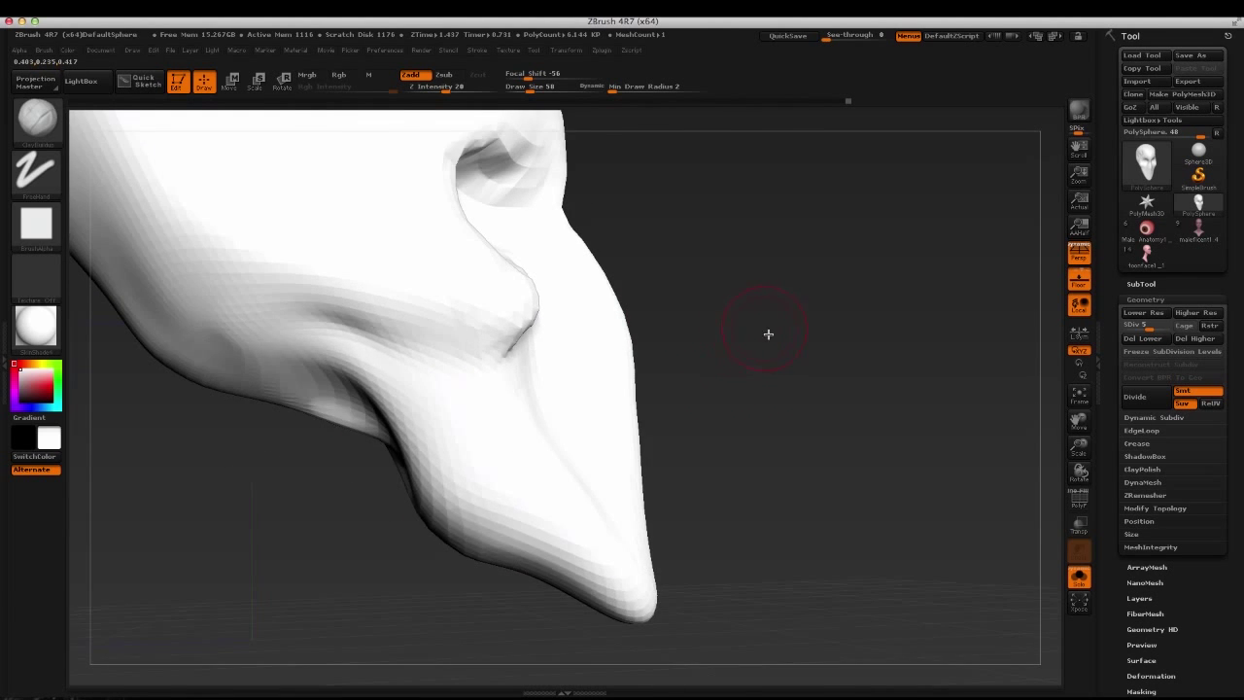